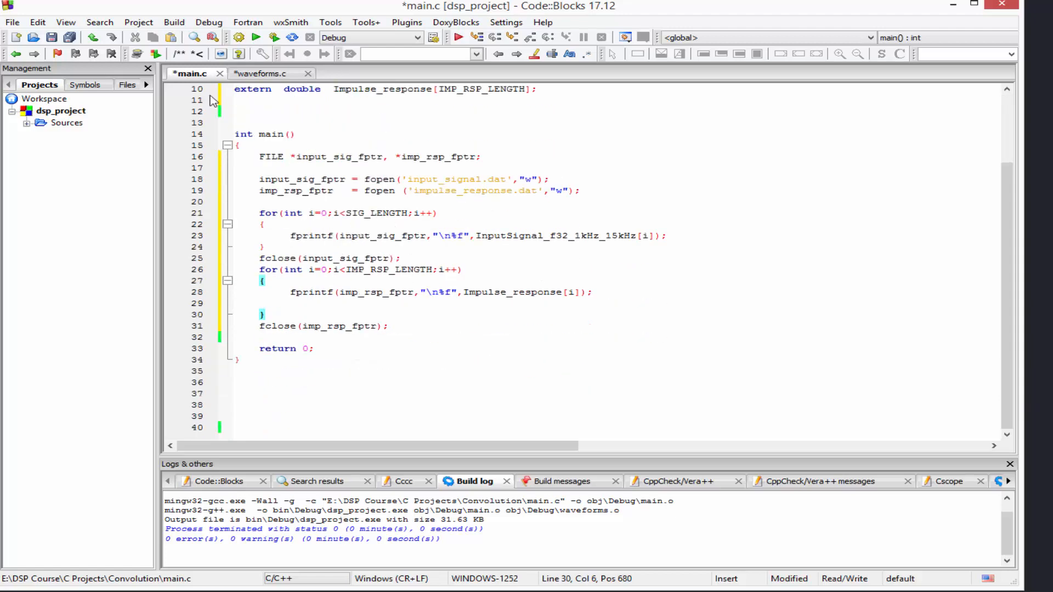
- Build dsp_project and begin fixing the mistyped quotes in the fopen calls
{"action": "left_click", "coordinate": [174, 22]}
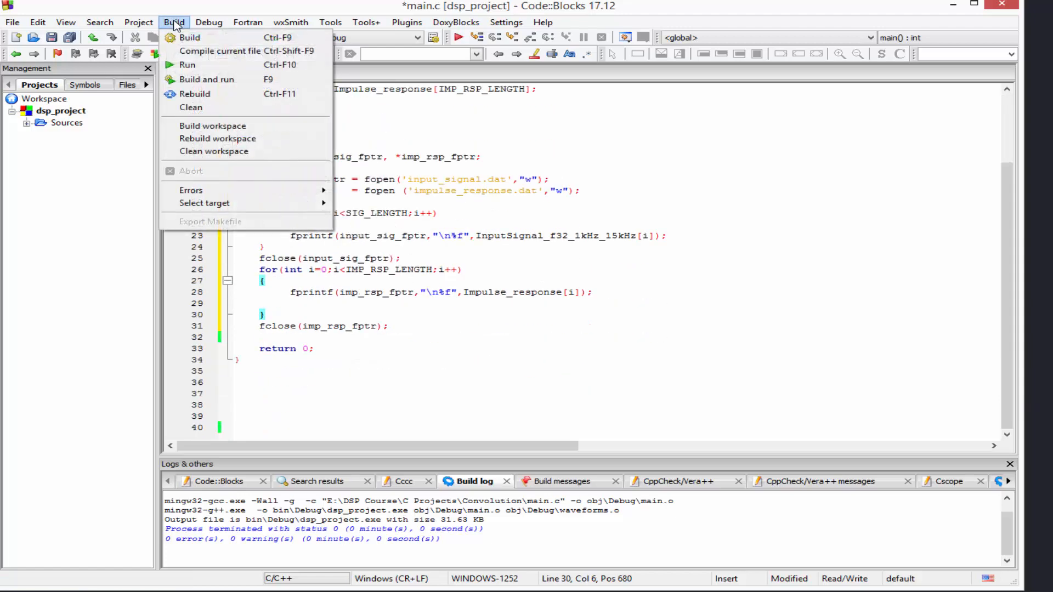
{"action": "left_click", "coordinate": [190, 37]}
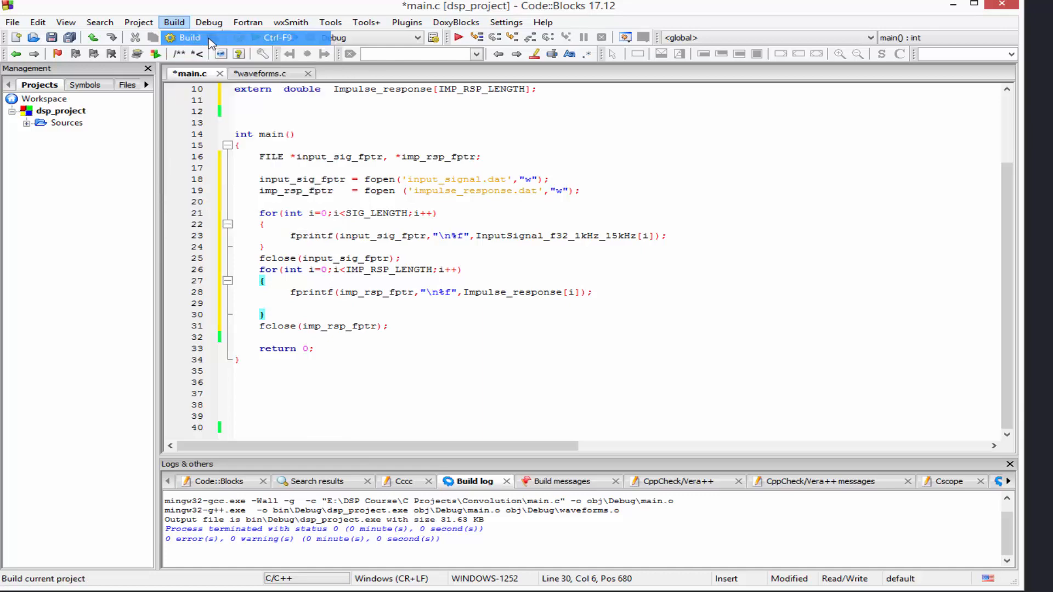
{"action": "left_click", "coordinate": [188, 37]}
{"action": "type", "text": "\""}
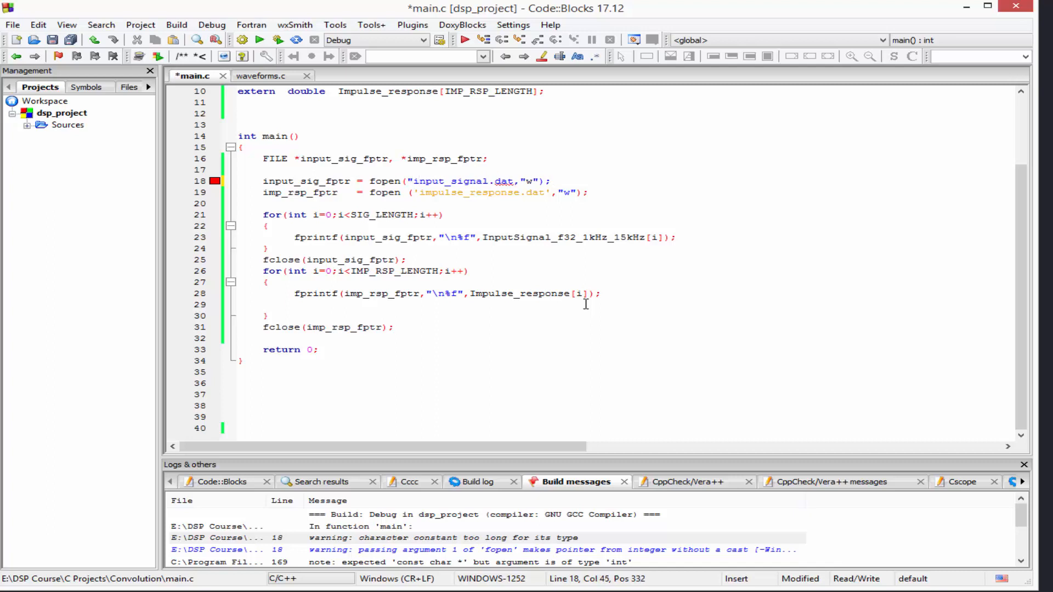
- Put impulse_response.dat in double quotes and rebuild with 0 errors and 0 warnings
{"action": "left_click", "coordinate": [544, 193]}
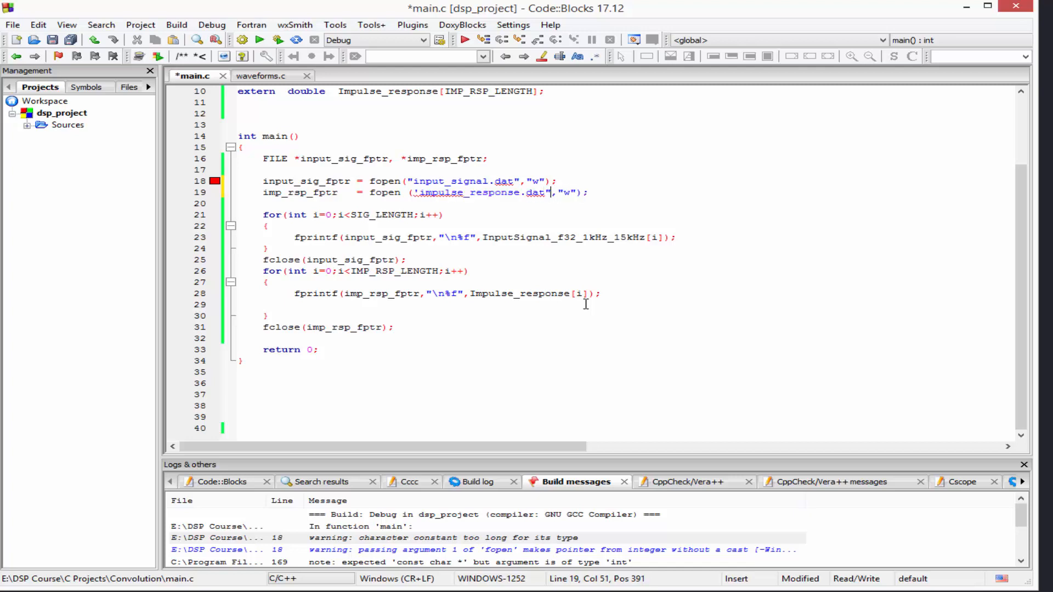
{"action": "left_click", "coordinate": [424, 194]}
{"action": "type", "text": "\""}
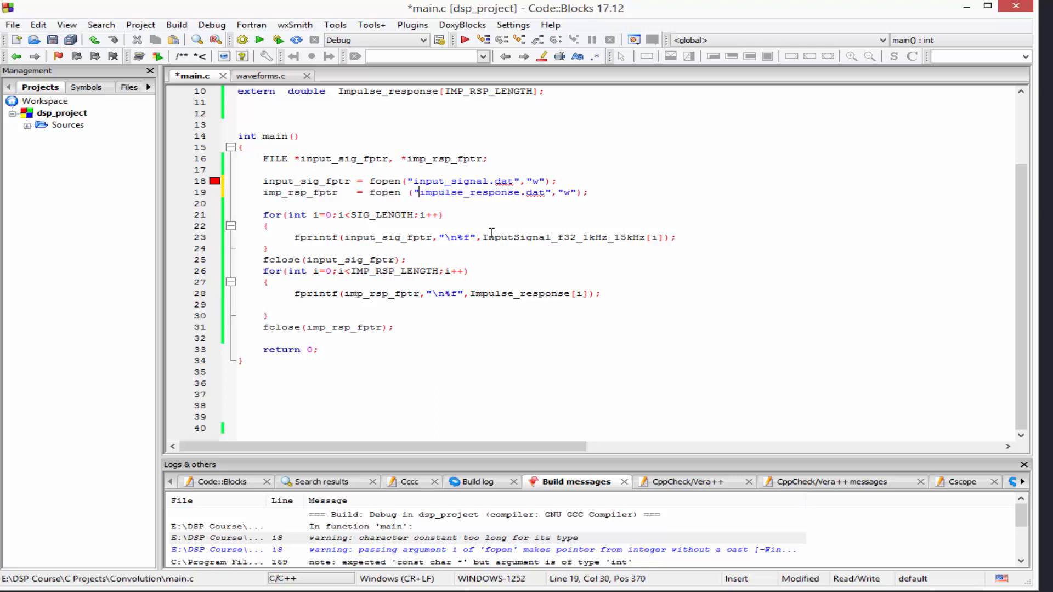
{"action": "left_click", "coordinate": [175, 26]}
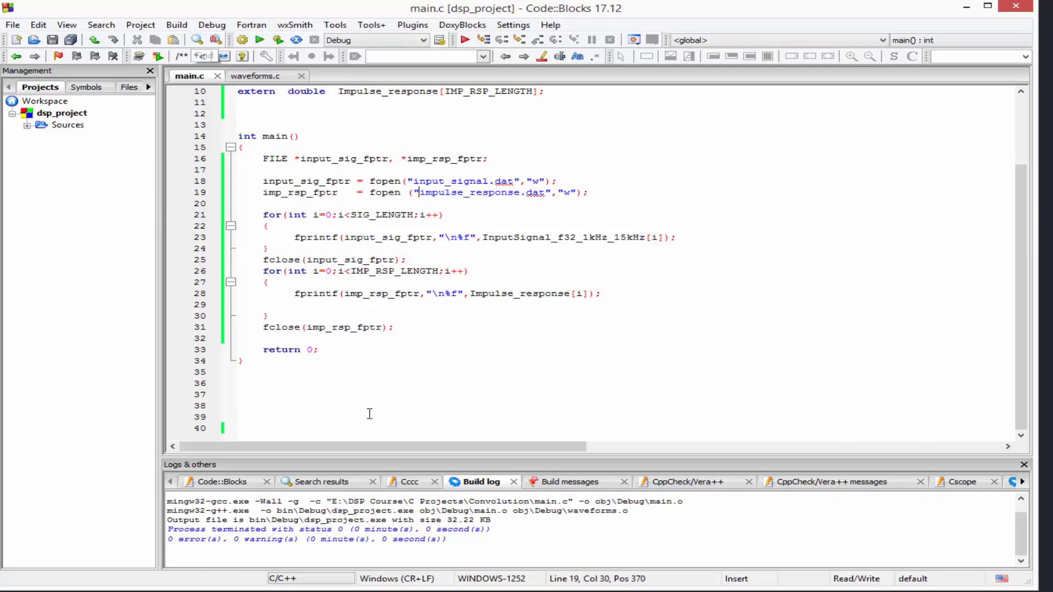
{"action": "mouse_move", "coordinate": [451, 396]}
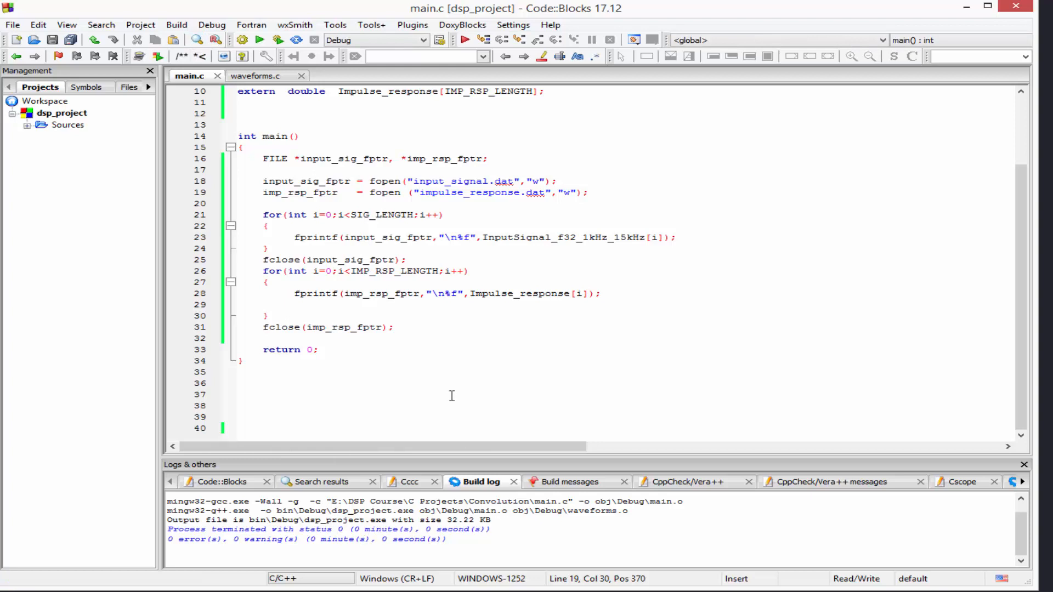
{"action": "mouse_move", "coordinate": [260, 39]}
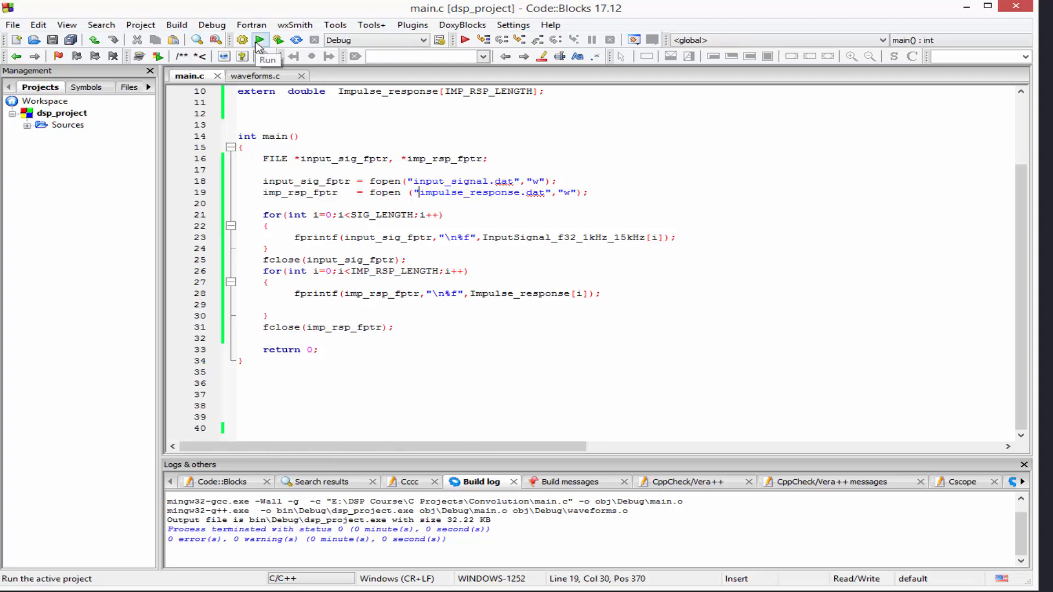
- Run the compiled dsp_project executable so it writes its data files
{"action": "left_click", "coordinate": [259, 39]}
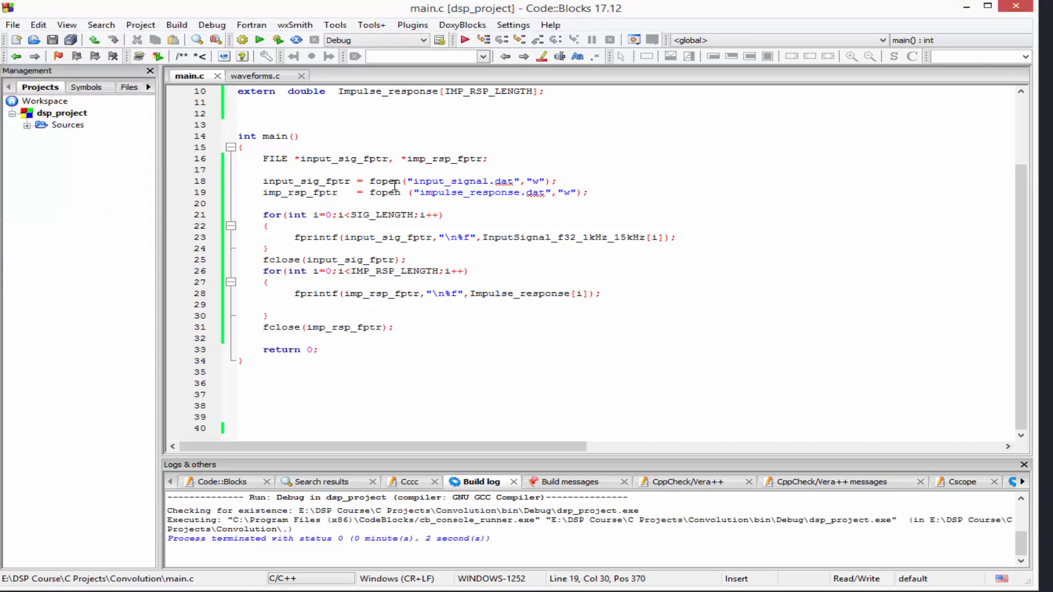
{"action": "mouse_move", "coordinate": [811, 198]}
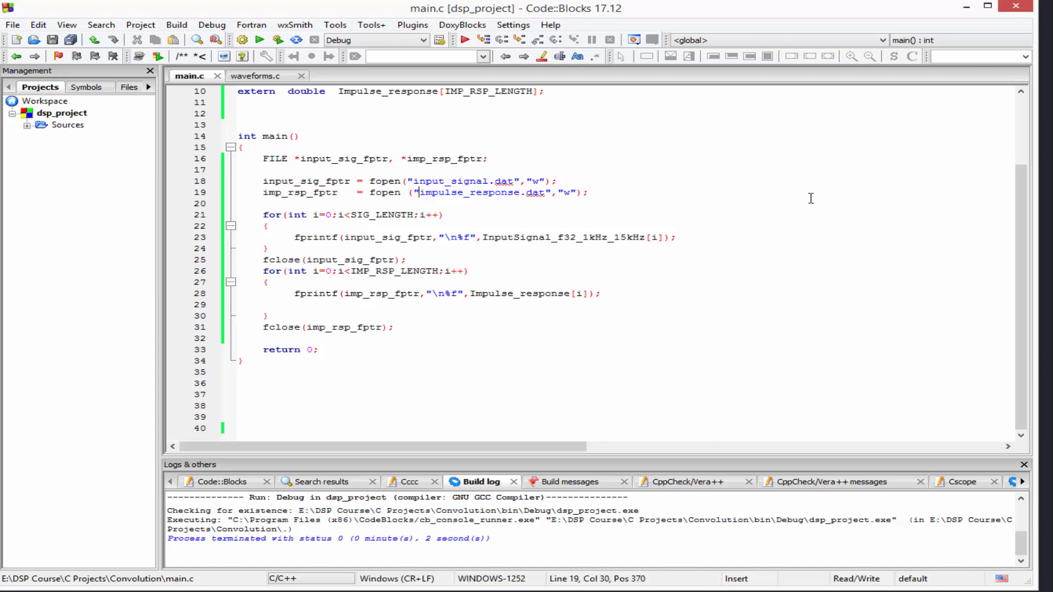
{"action": "mouse_move", "coordinate": [845, 143]}
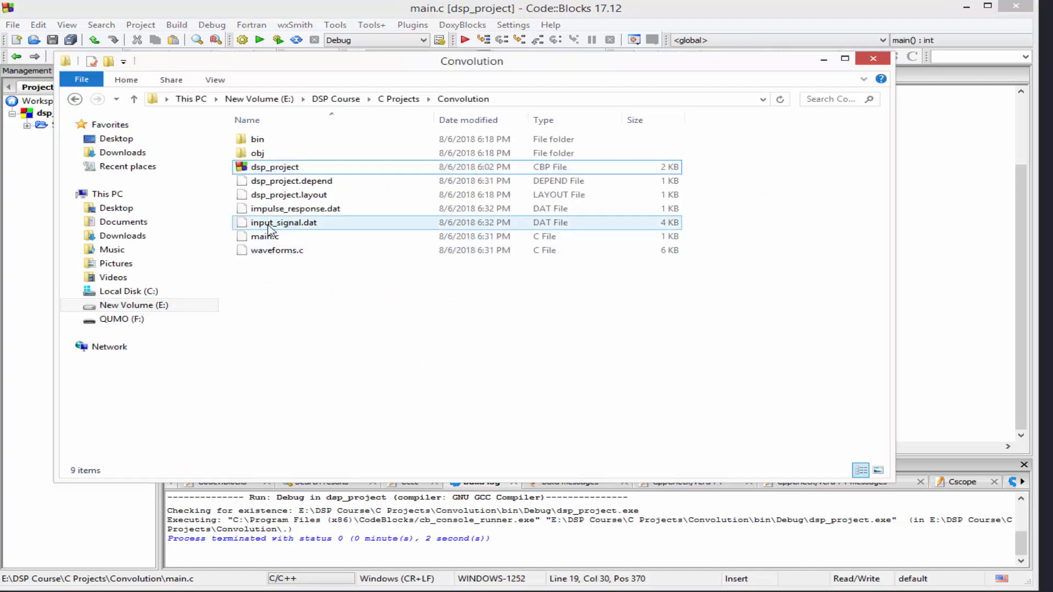
{"action": "mouse_move", "coordinate": [301, 231]}
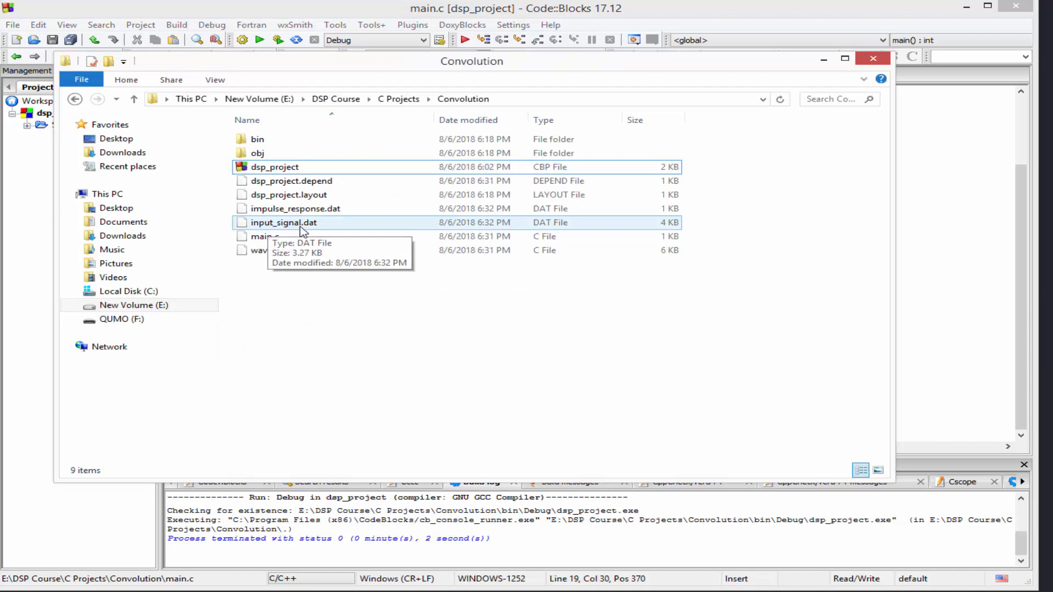
{"action": "mouse_move", "coordinate": [295, 208]}
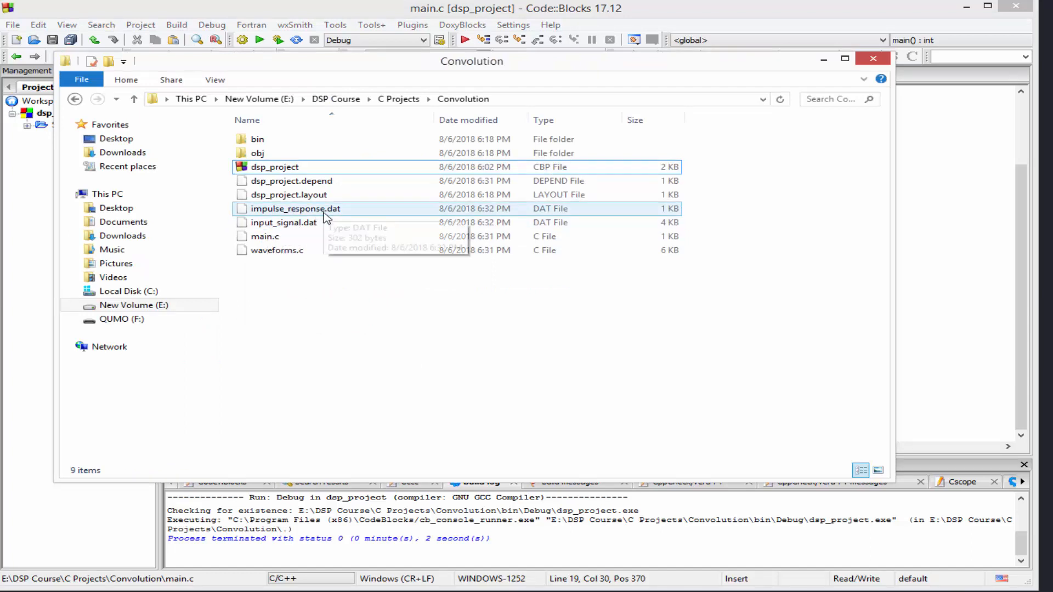
- View the sample values of input_signal.dat in Notepad++ and close the editor
{"action": "left_click", "coordinate": [283, 222]}
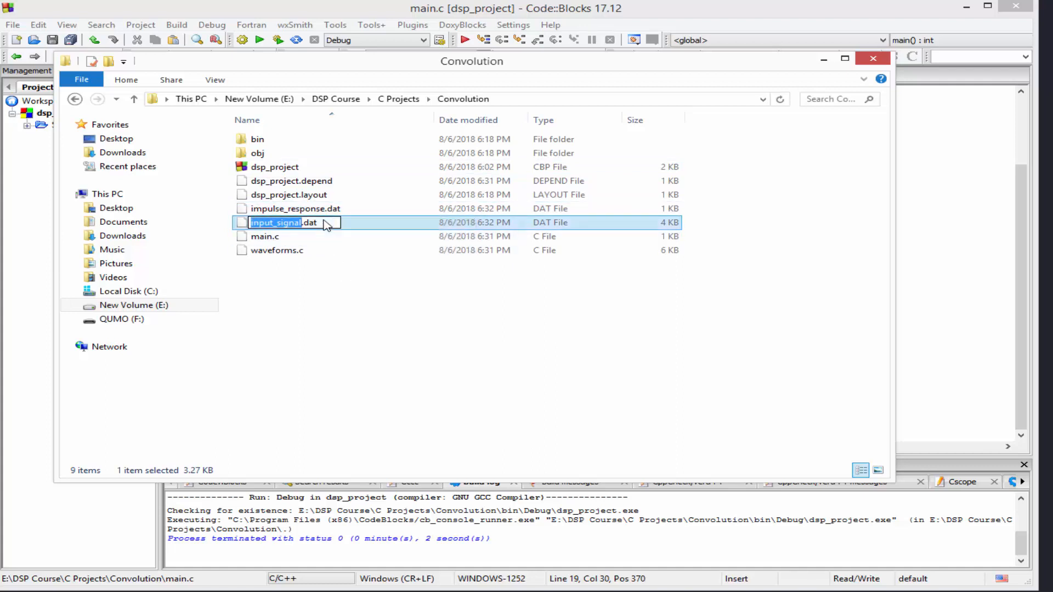
{"action": "right_click", "coordinate": [283, 222]}
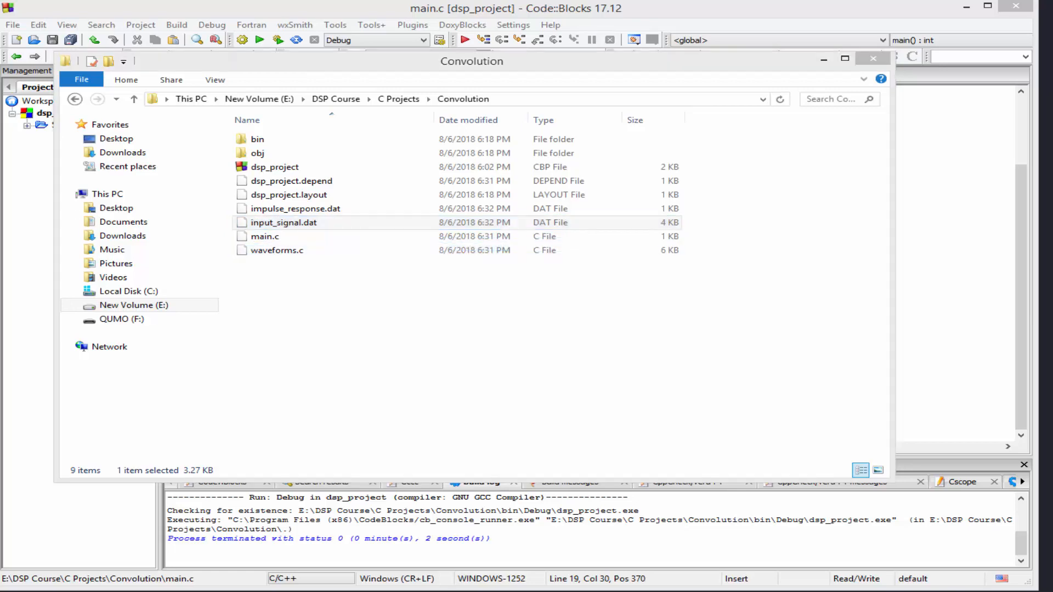
{"action": "double_click", "coordinate": [283, 223]}
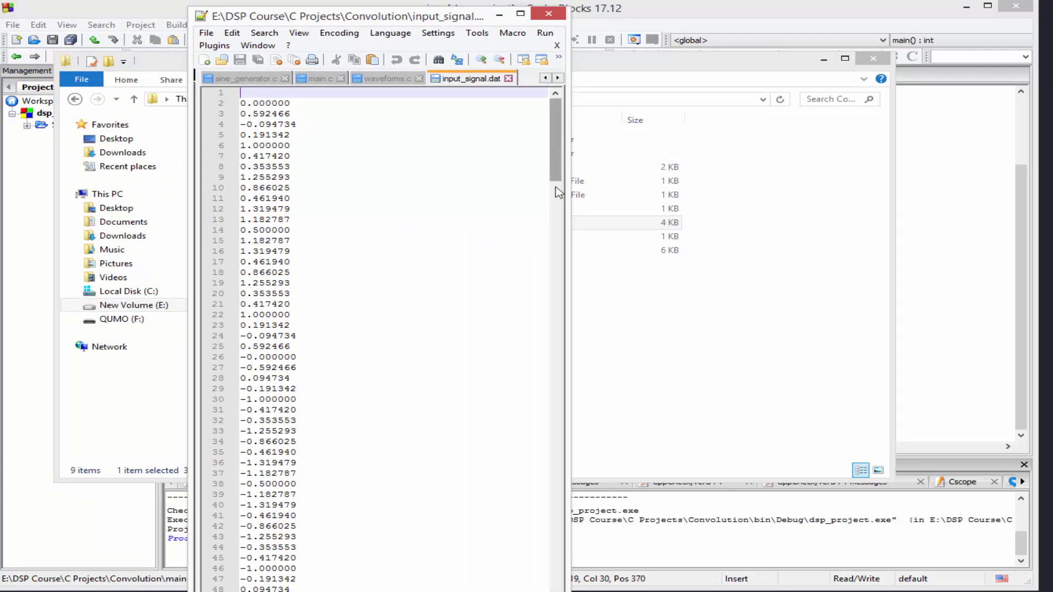
{"action": "scroll", "scroll_direction": "down", "scroll_amount": 3}
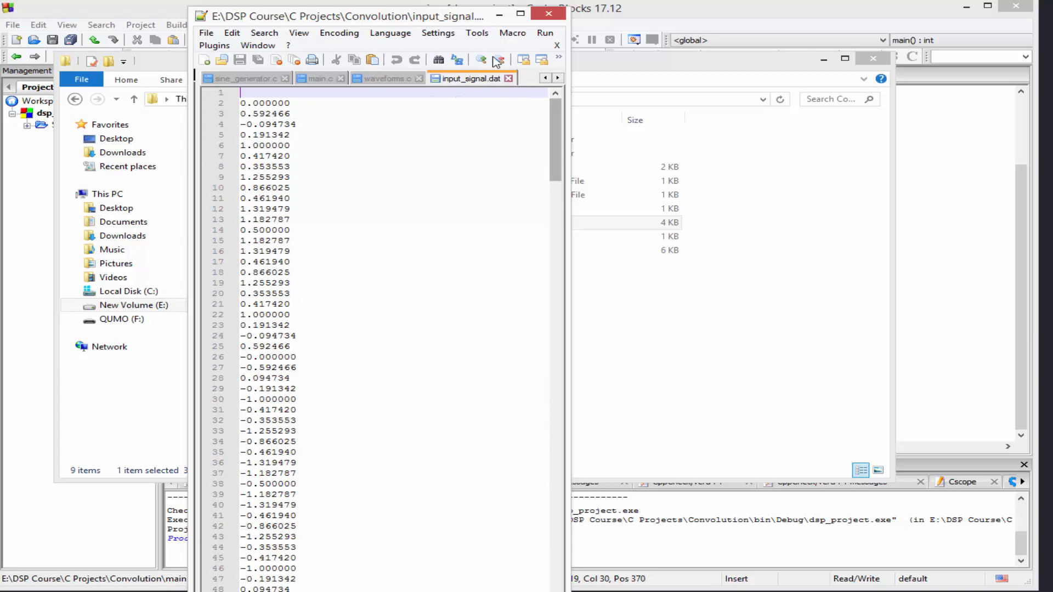
{"action": "left_click", "coordinate": [549, 14]}
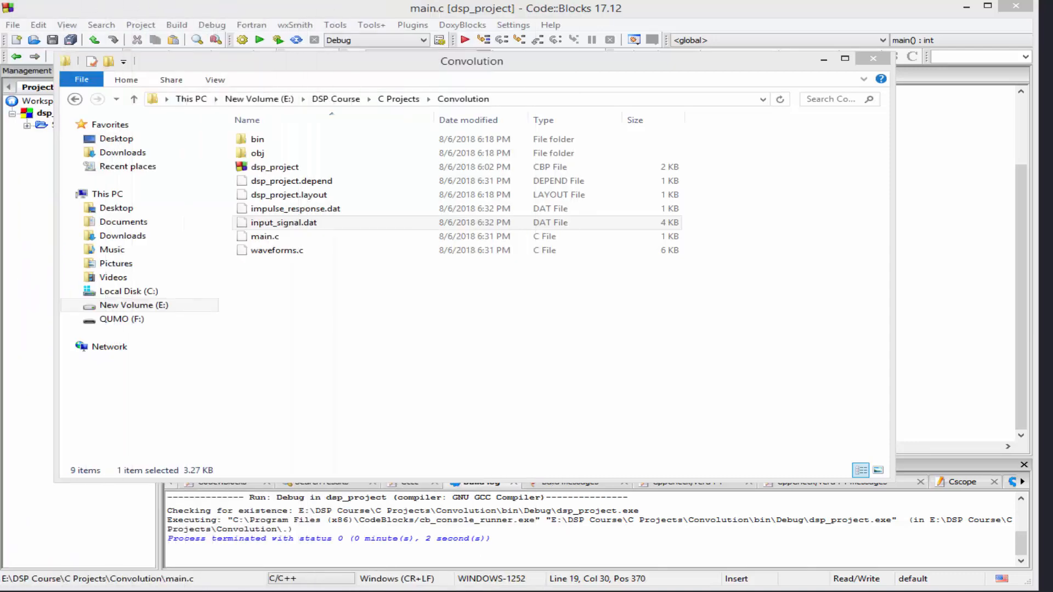
{"action": "left_click", "coordinate": [257, 154]}
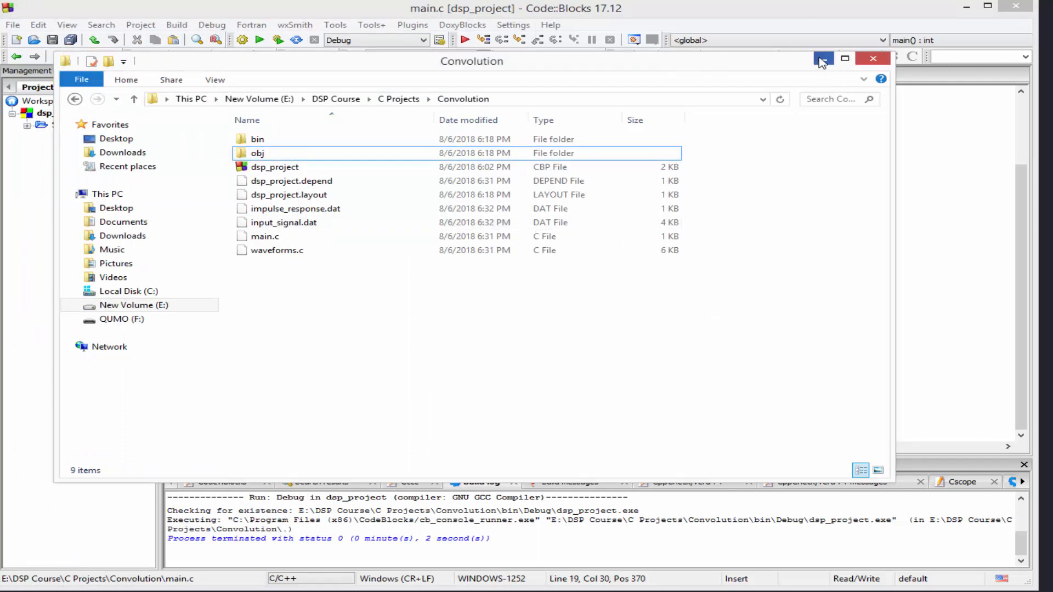
{"action": "mouse_move", "coordinate": [732, 129]}
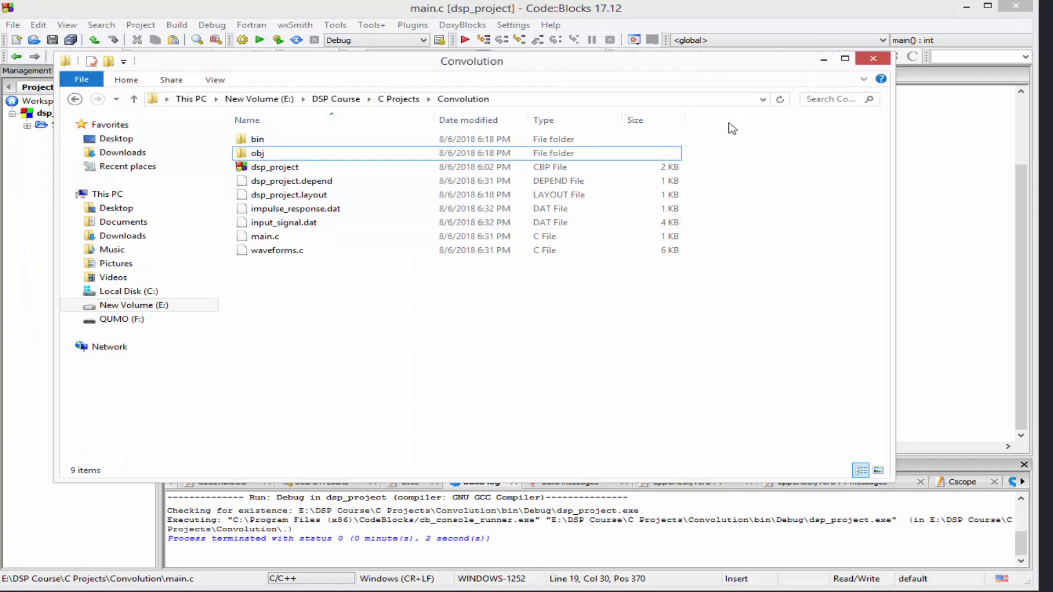
{"action": "left_click", "coordinate": [283, 222]}
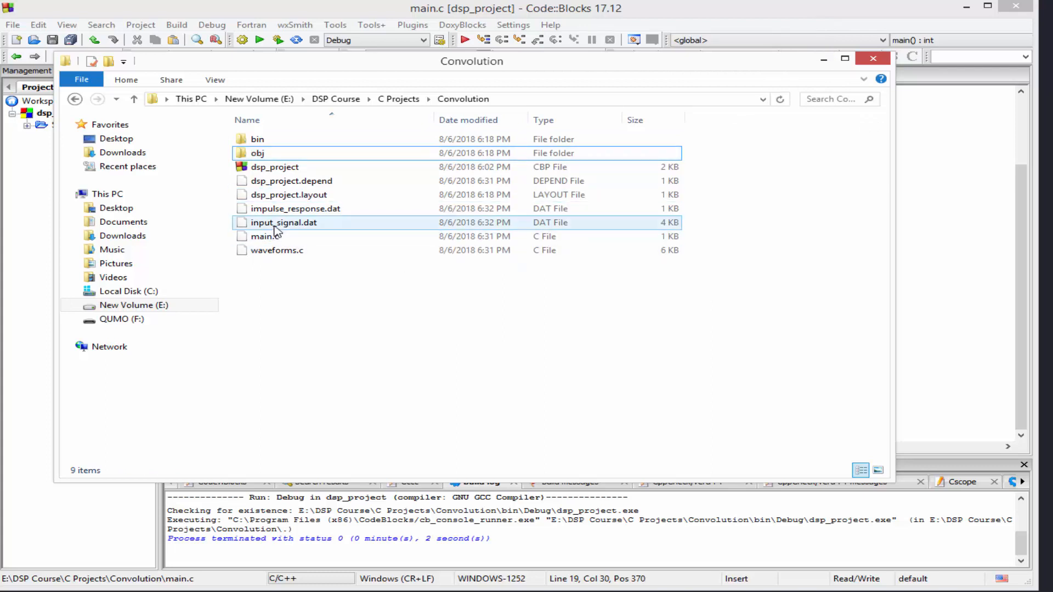
{"action": "left_click", "coordinate": [295, 208]}
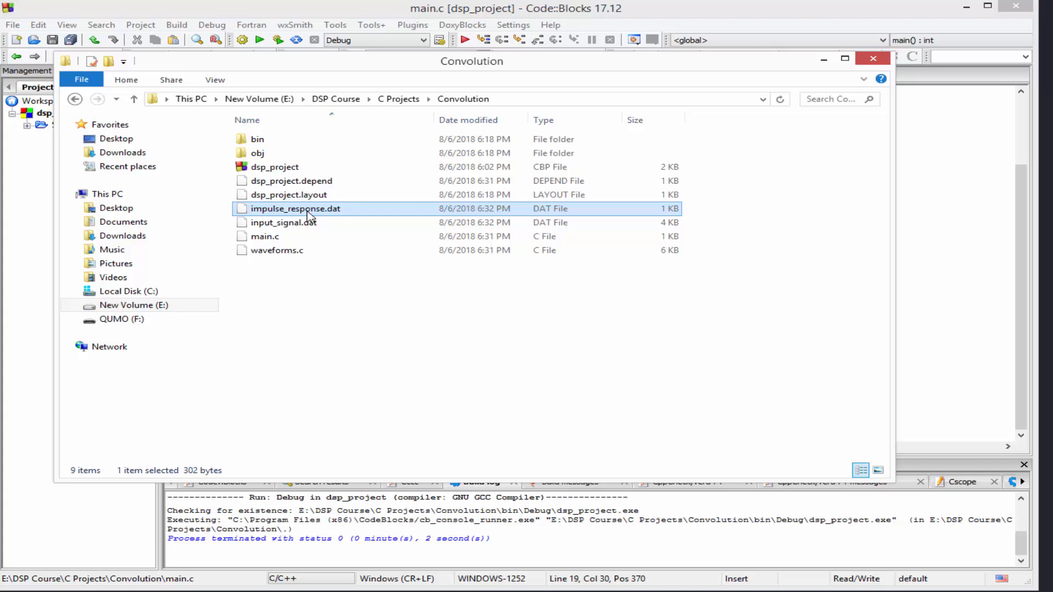
{"action": "mouse_move", "coordinate": [747, 203]}
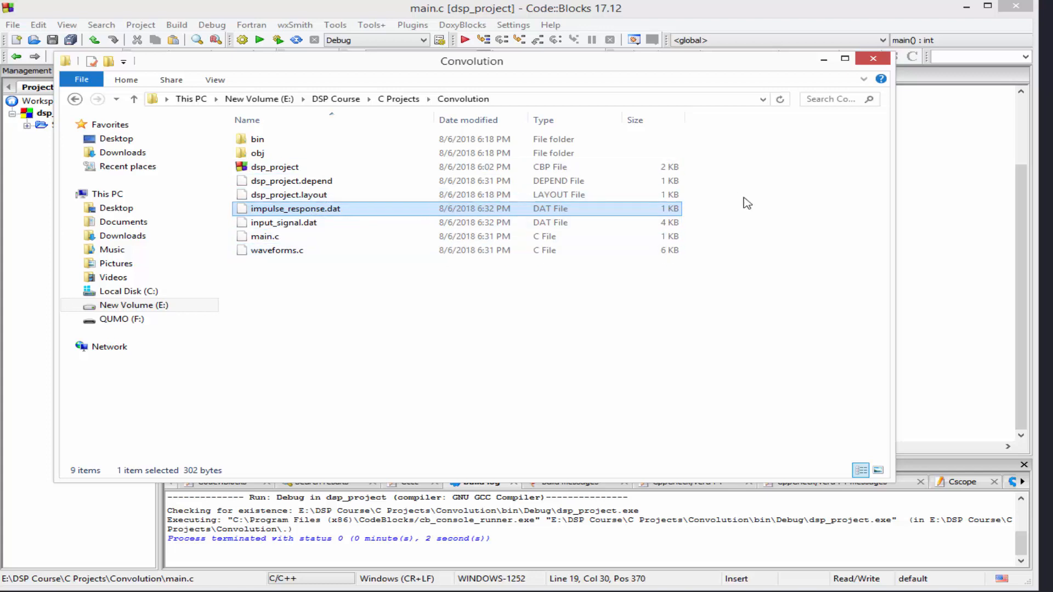
{"action": "mouse_move", "coordinate": [871, 139]}
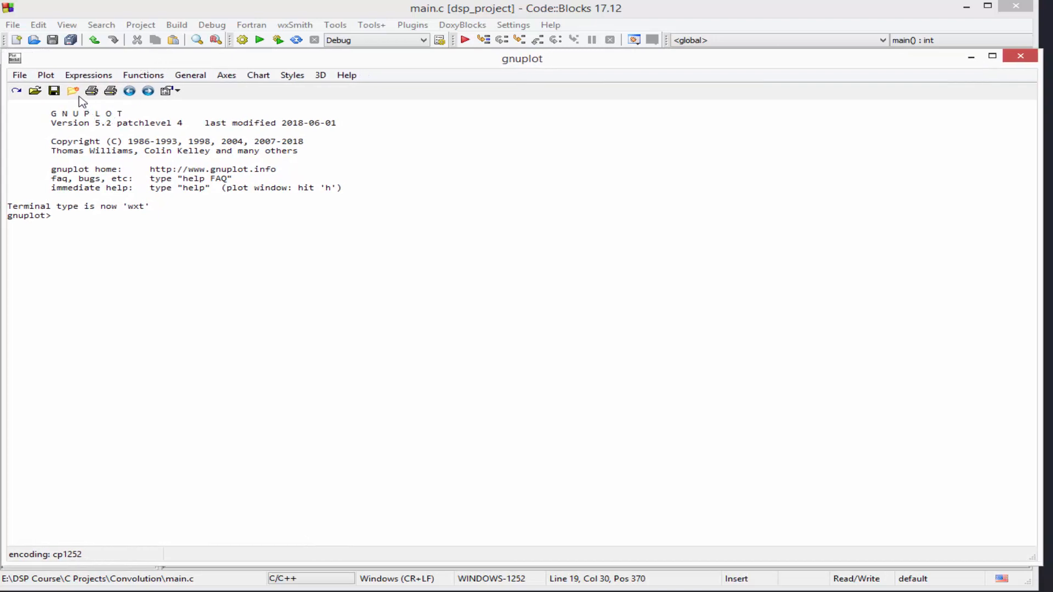
- Change gnuplot's working directory to E:\DSP Course\C Projects\Convolution
{"action": "left_click", "coordinate": [72, 91]}
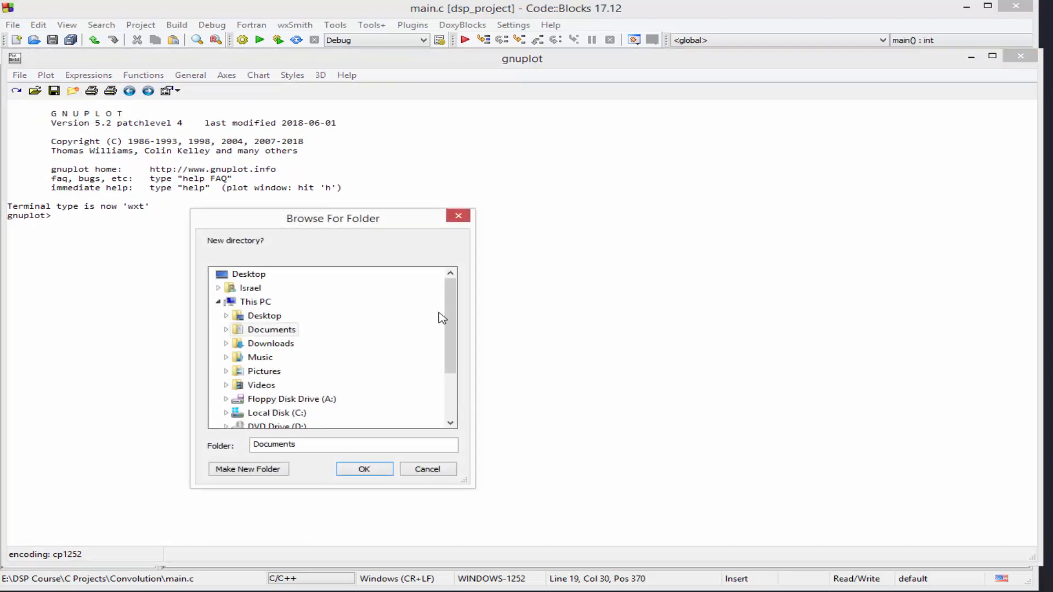
{"action": "scroll", "scroll_direction": "down", "scroll_amount": 3}
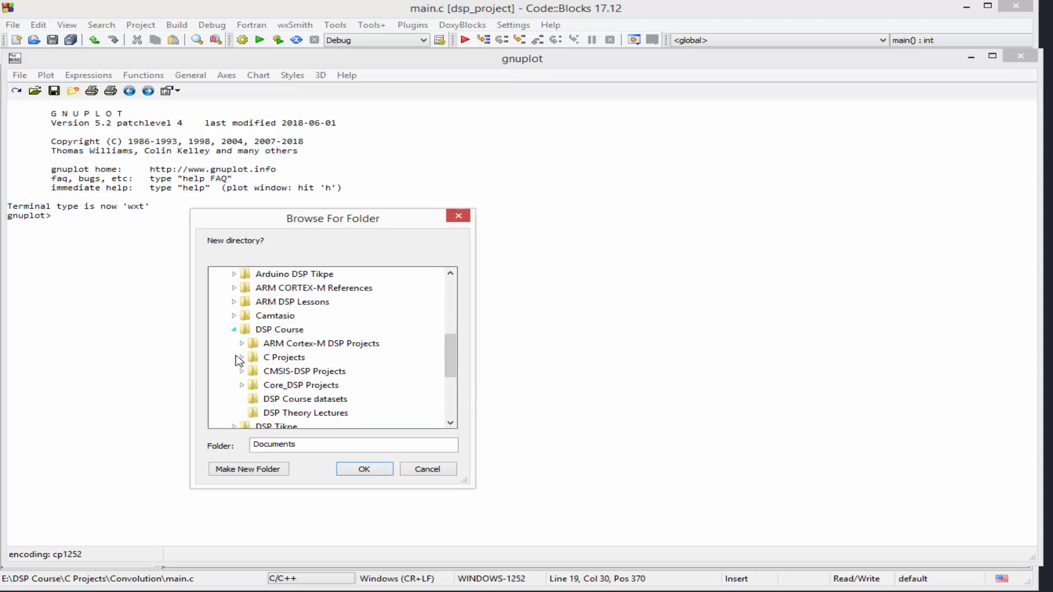
{"action": "left_click", "coordinate": [241, 358]}
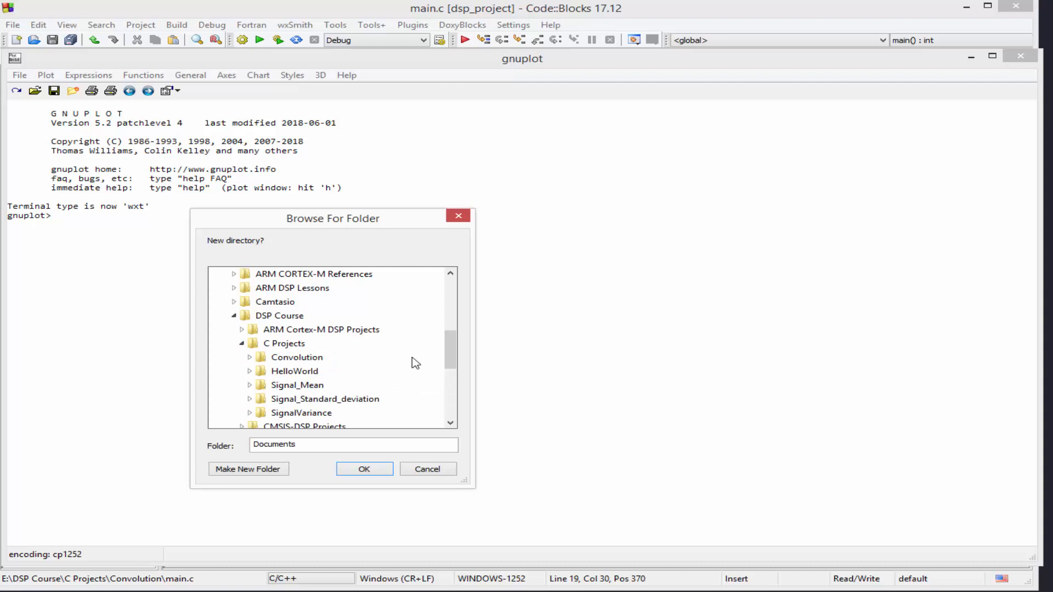
{"action": "left_click", "coordinate": [296, 356]}
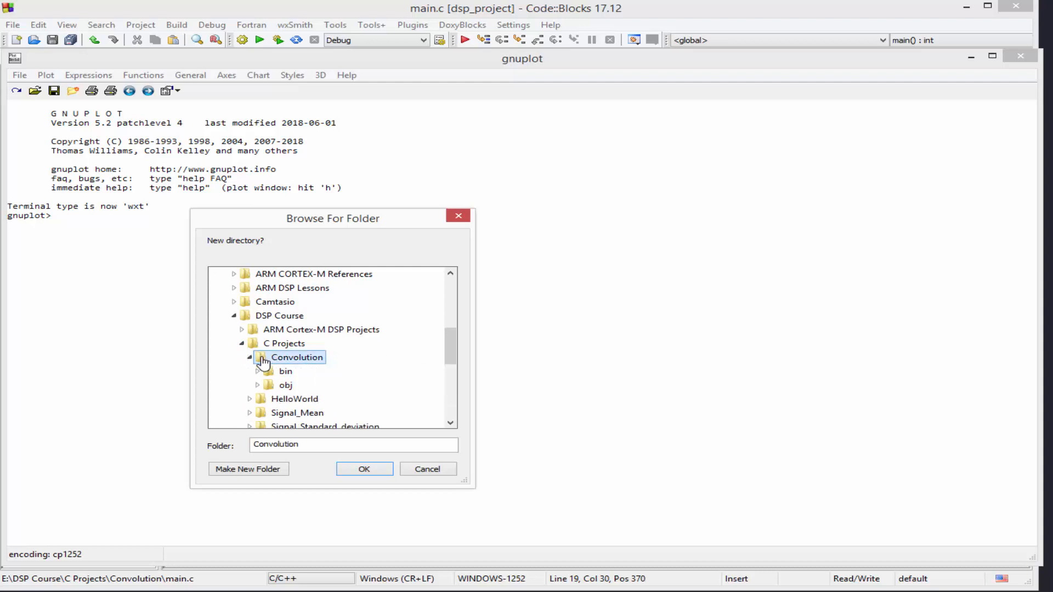
{"action": "left_click", "coordinate": [364, 469]}
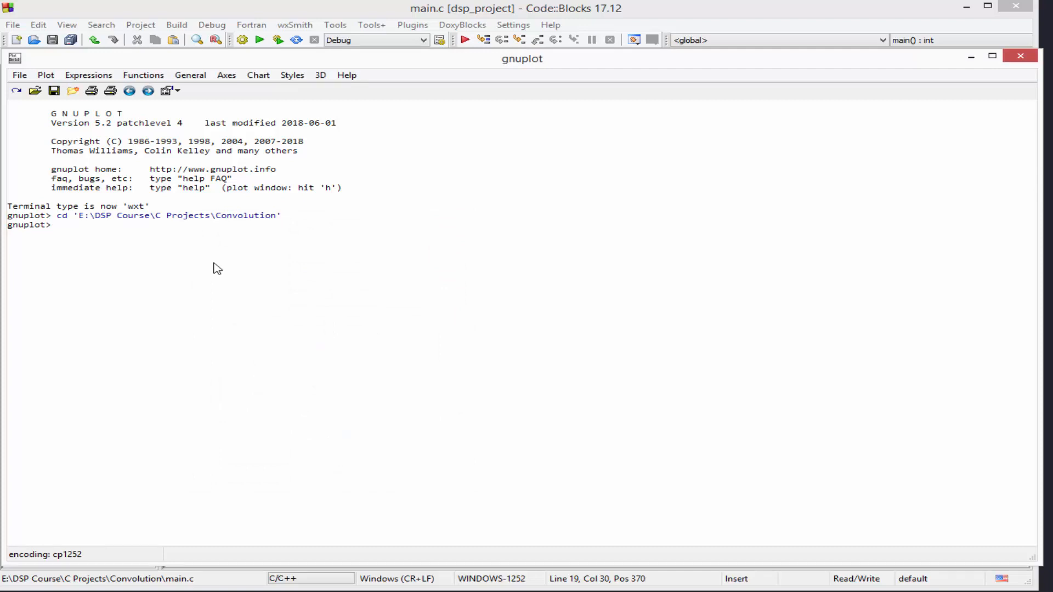
- Reset gnuplot, set size 1,1 and enable multiplot mode
{"action": "type", "text": "reset"}
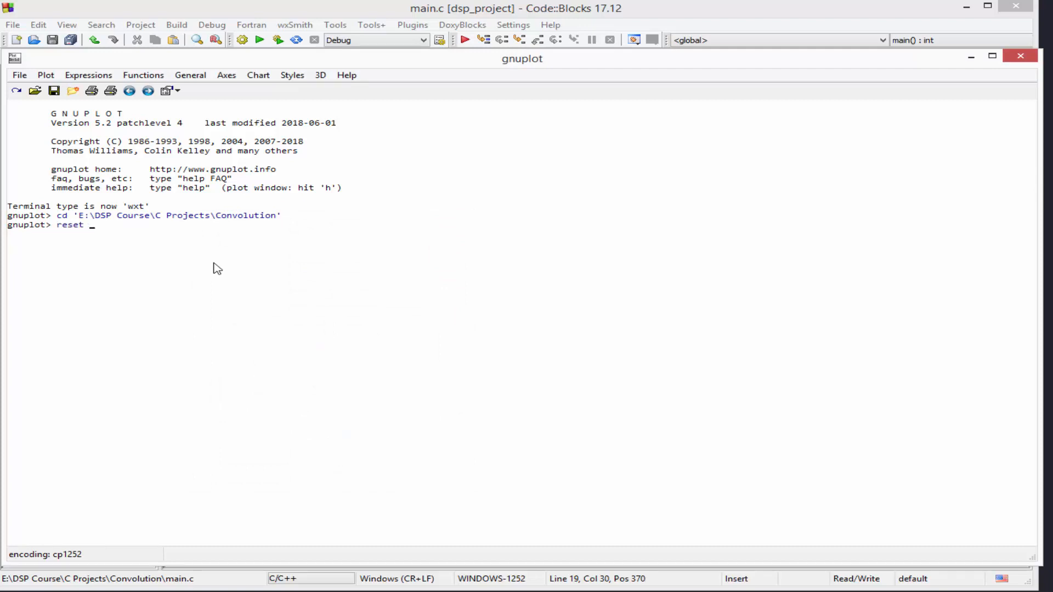
{"action": "key", "text": "Return"}
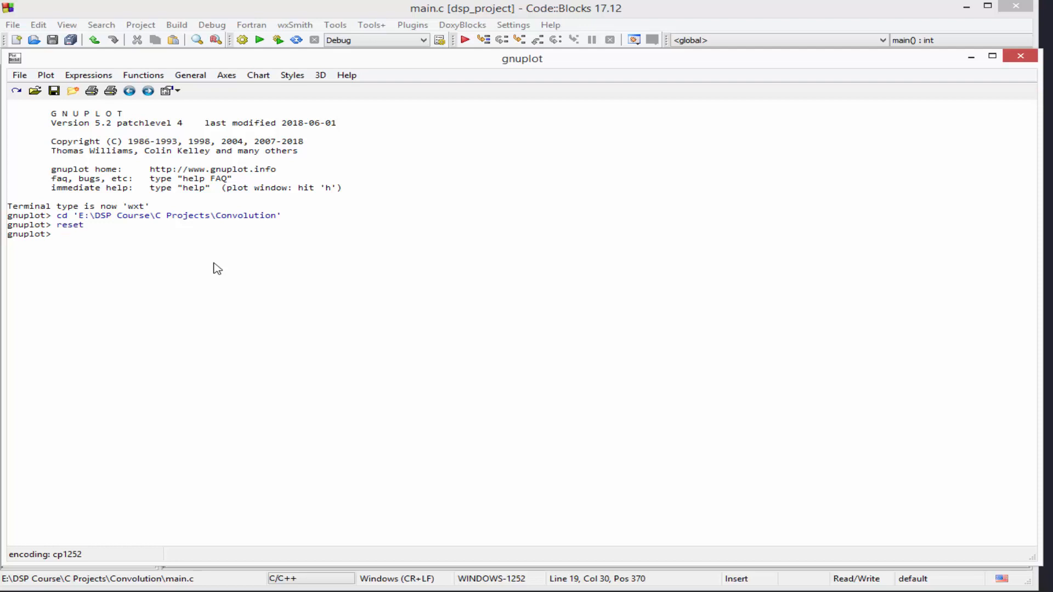
{"action": "type", "text": "set"}
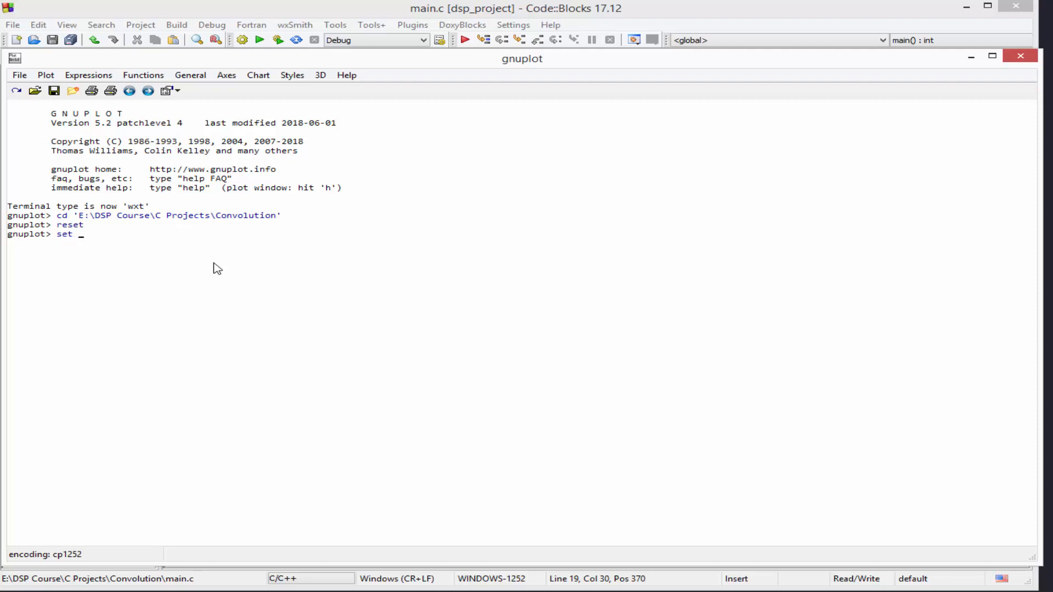
{"action": "type", "text": "size 1,1"}
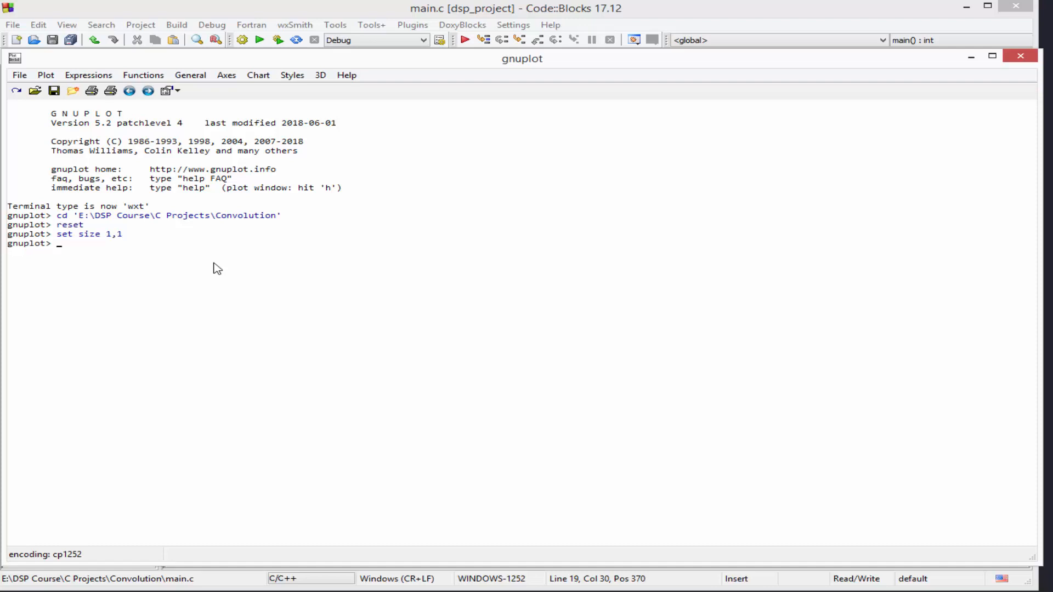
{"action": "type", "text": "set"}
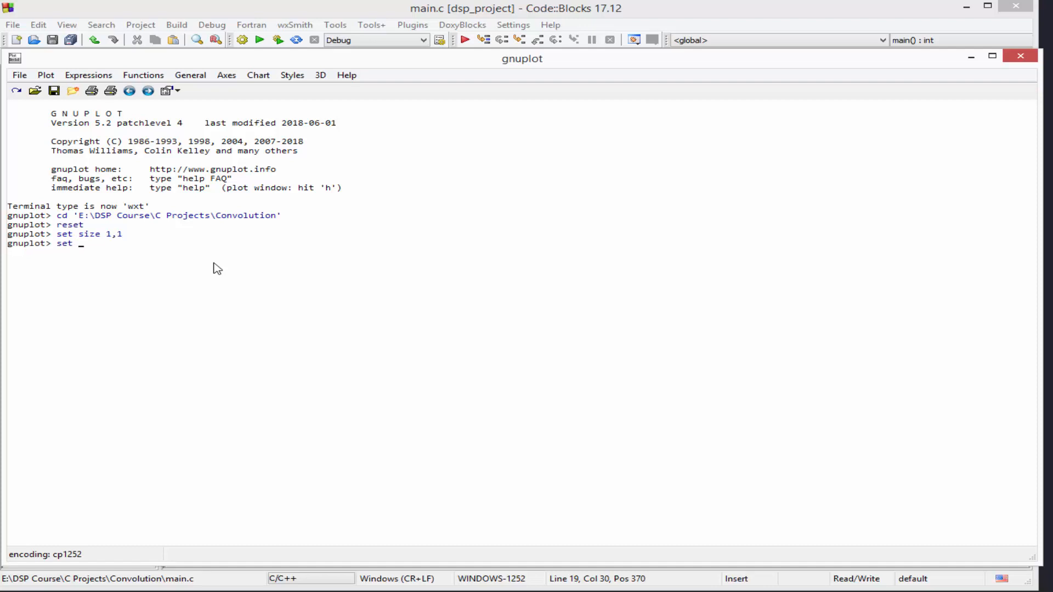
{"action": "type", "text": "multip"}
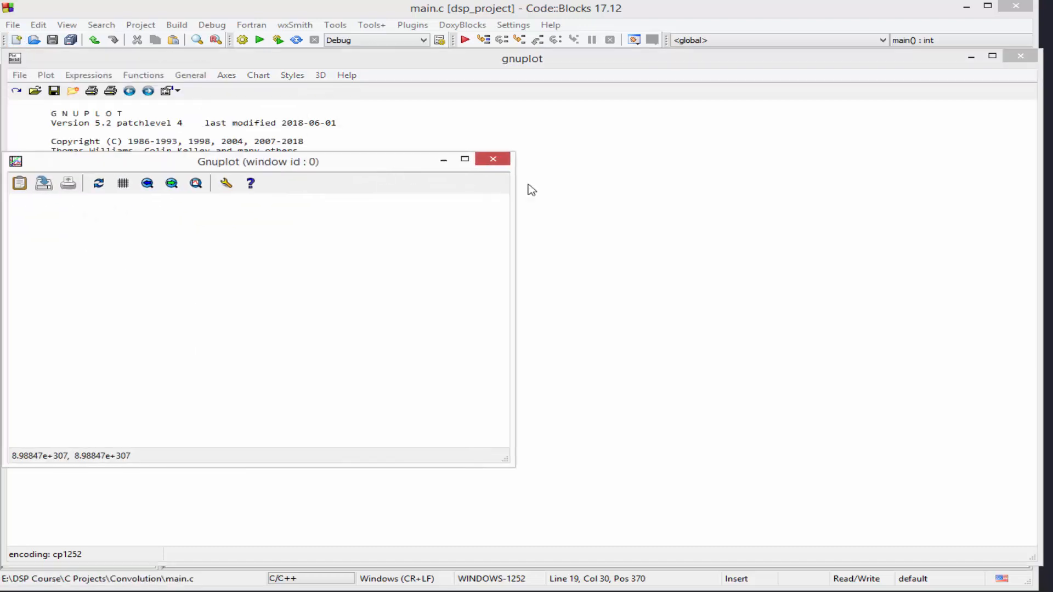
{"action": "left_click", "coordinate": [492, 159]}
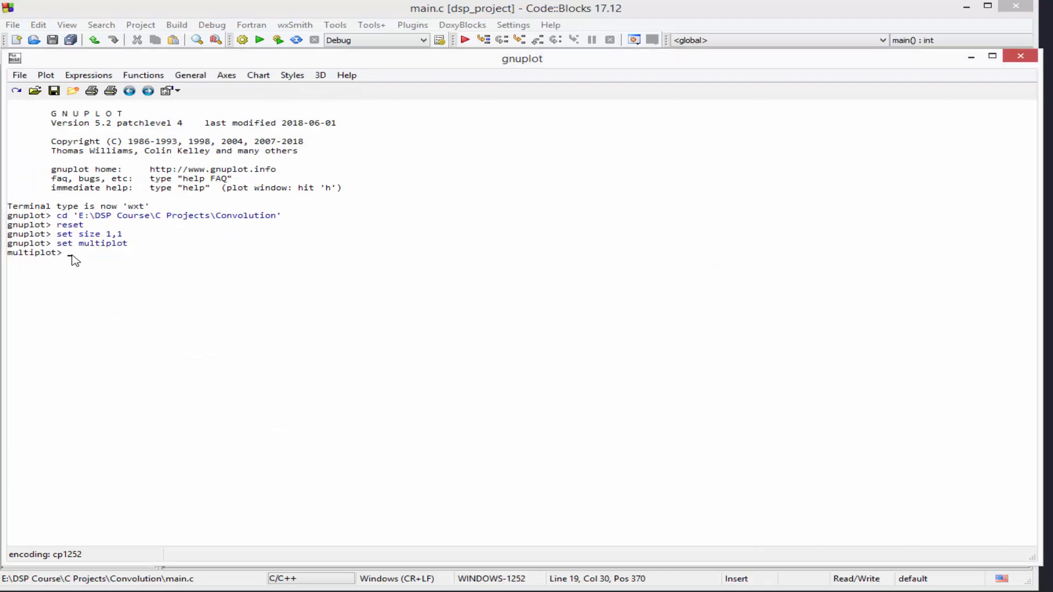
- Set subplot size 0.5,0.5 and origin 0,0.5 for the upper-left quarter
{"action": "type", "text": "set si"}
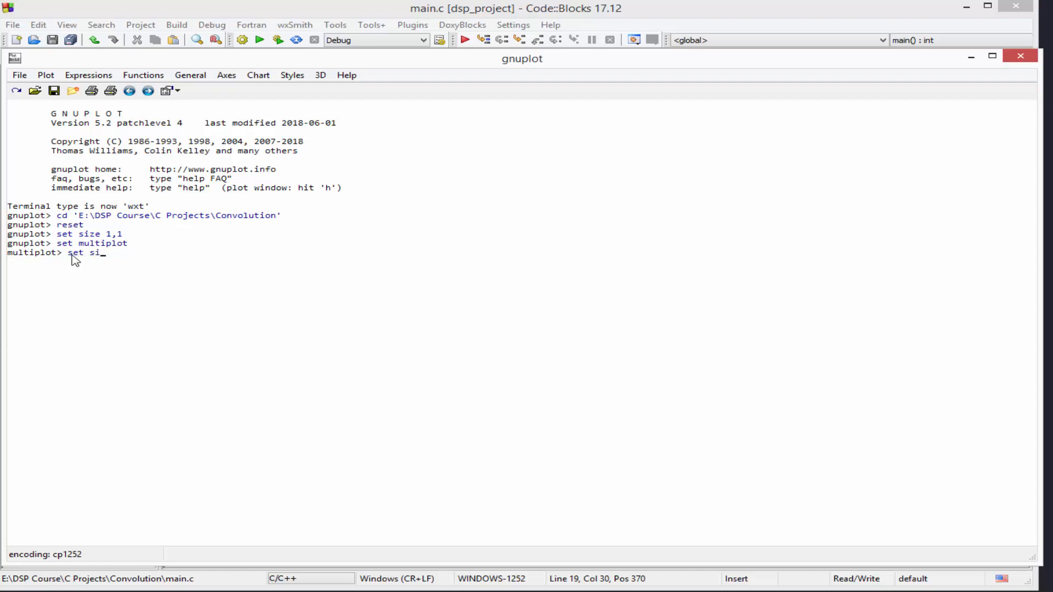
{"action": "type", "text": "ze"}
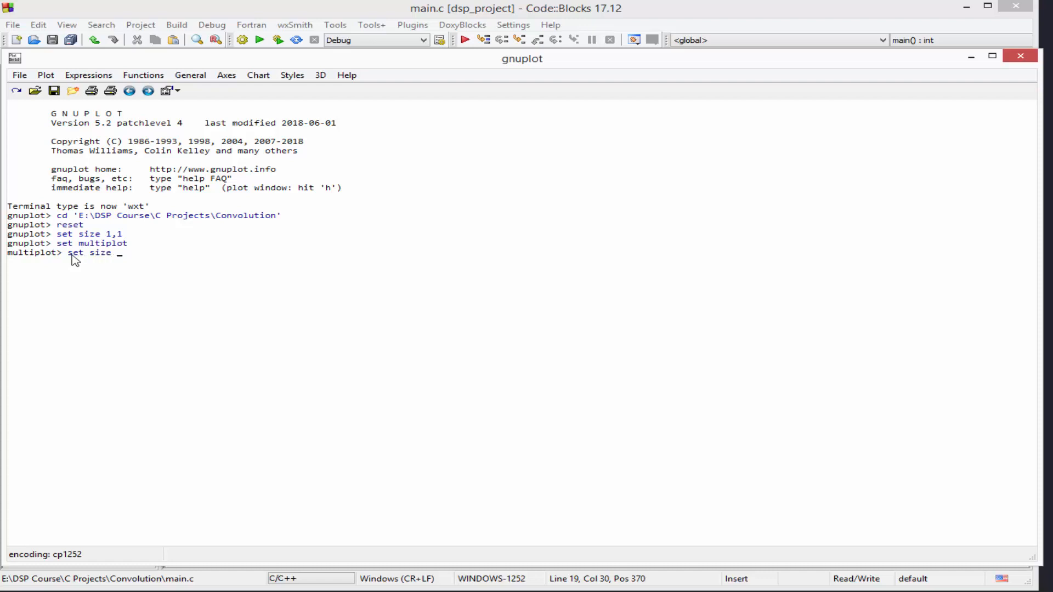
{"action": "type", "text": "0"}
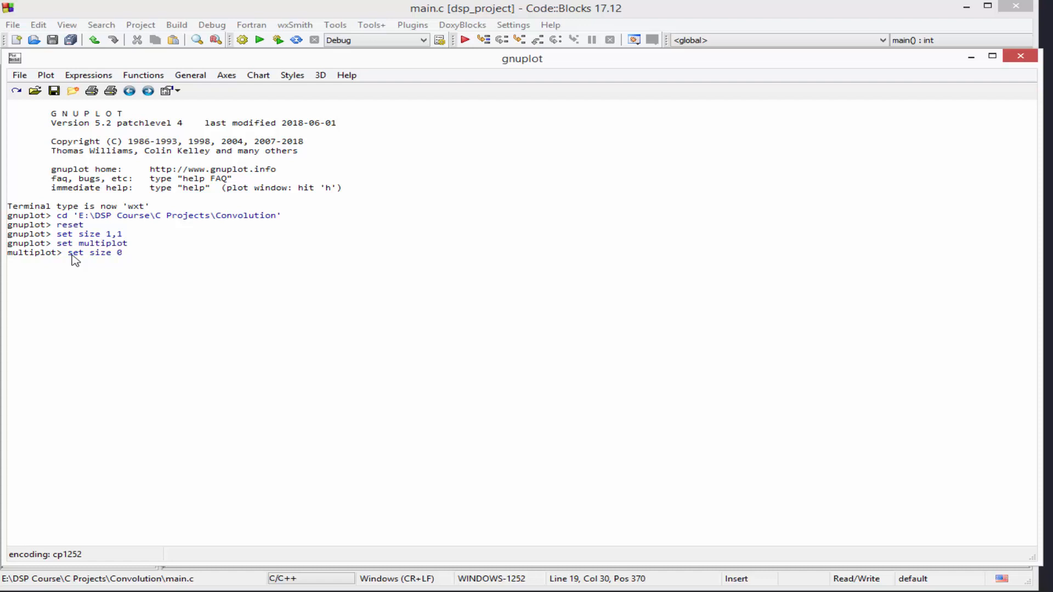
{"action": "type", "text": ".5,0.5"}
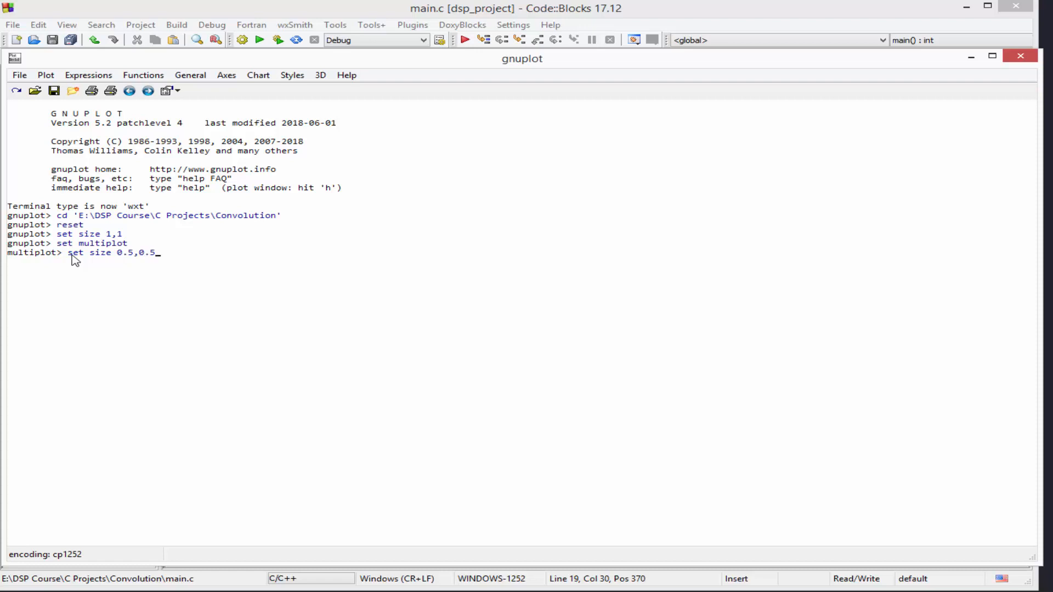
{"action": "key", "text": "Return"}
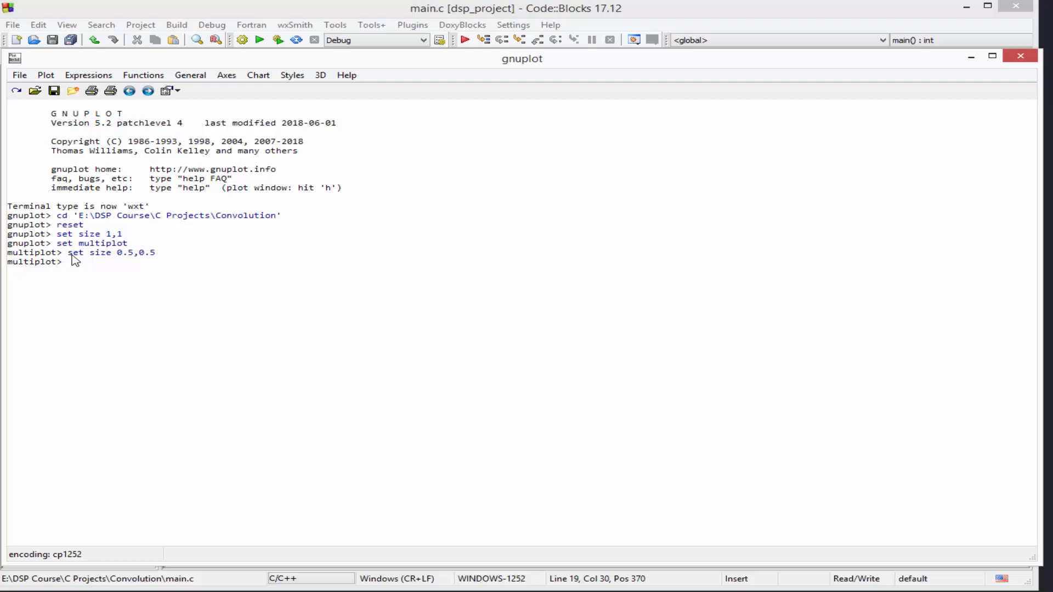
{"action": "type", "text": "set ori"}
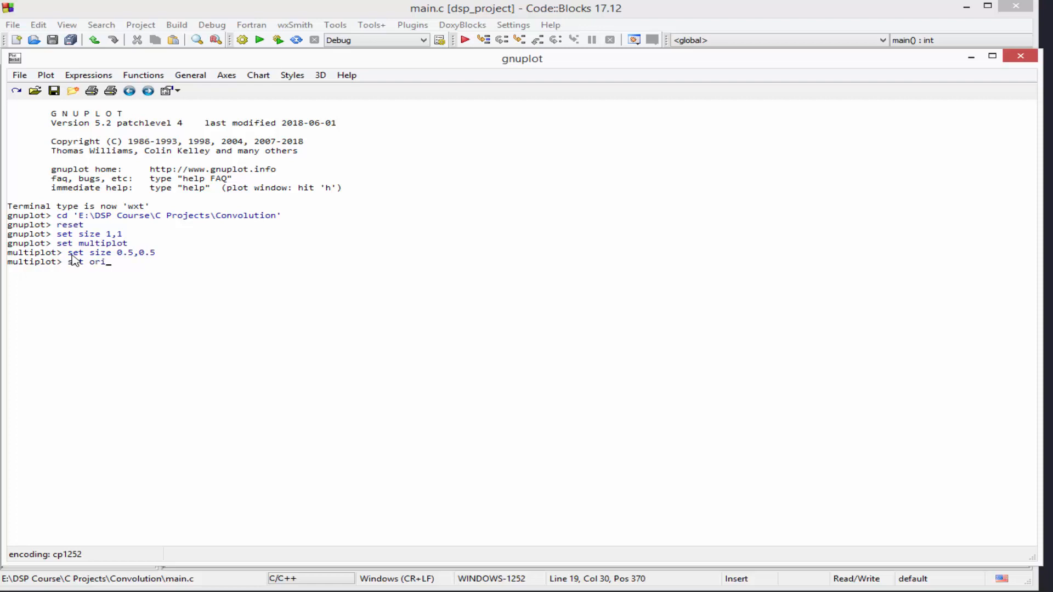
{"action": "type", "text": "gin"}
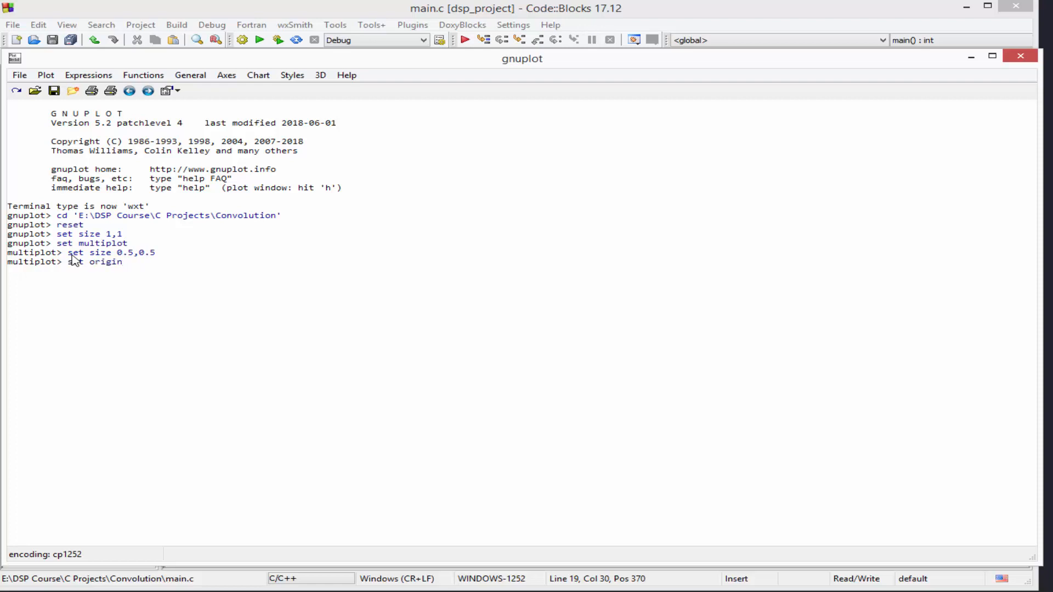
{"action": "type", "text": "0,0.5"}
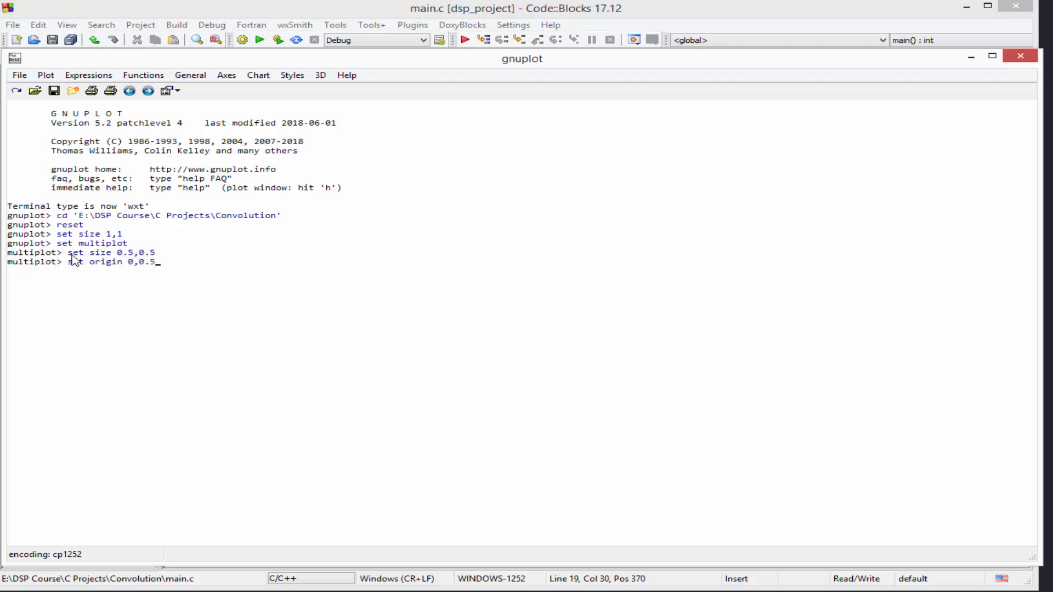
{"action": "key", "text": "Return"}
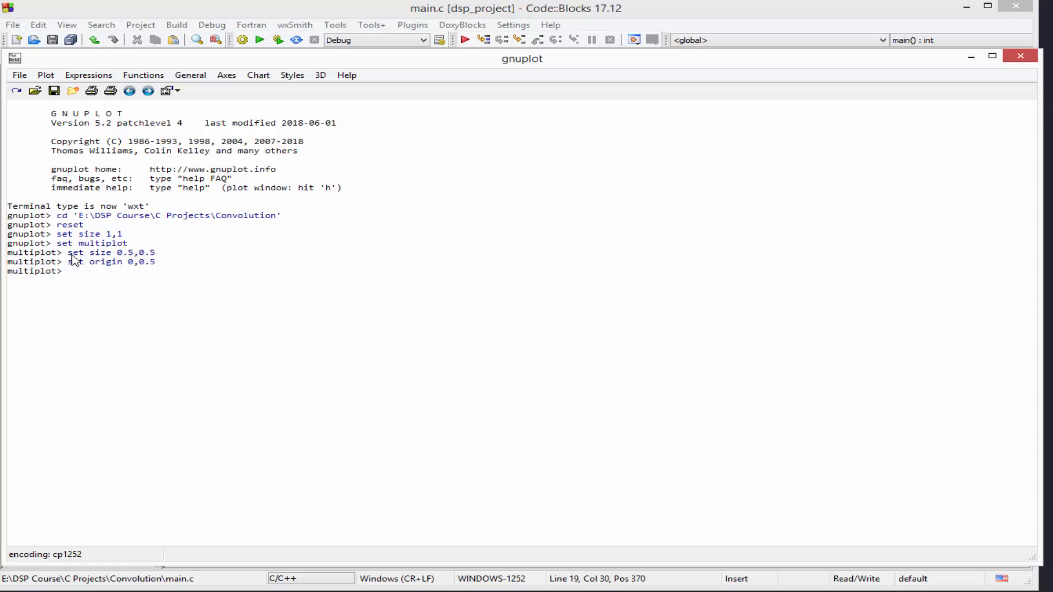
- Plot 'input_signal.dat' with lines in black (lc rgb 'black')
{"action": "type", "text": "plot"}
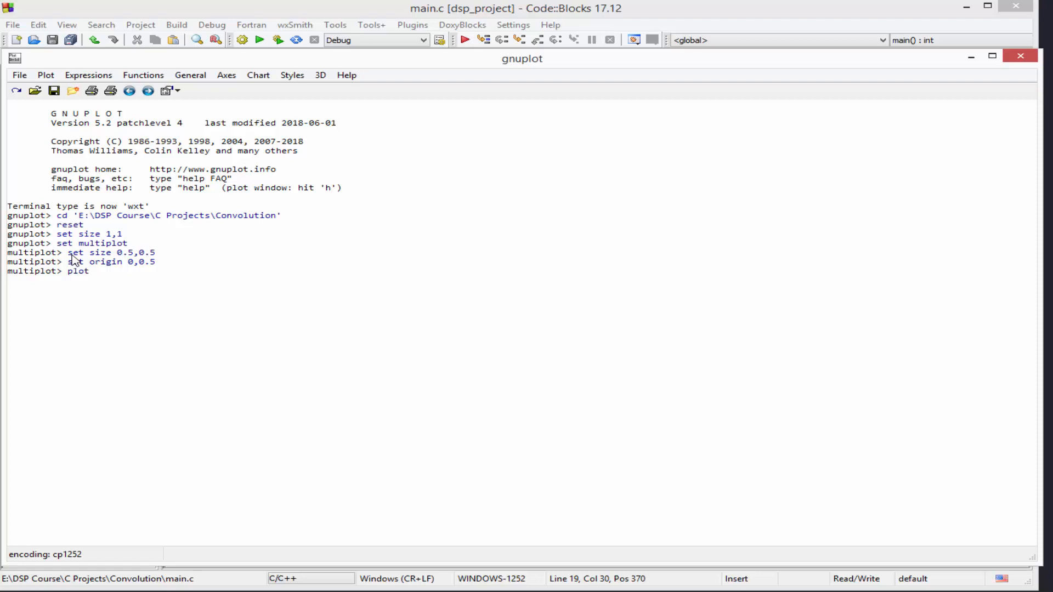
{"action": "type", "text": "'input_sig"}
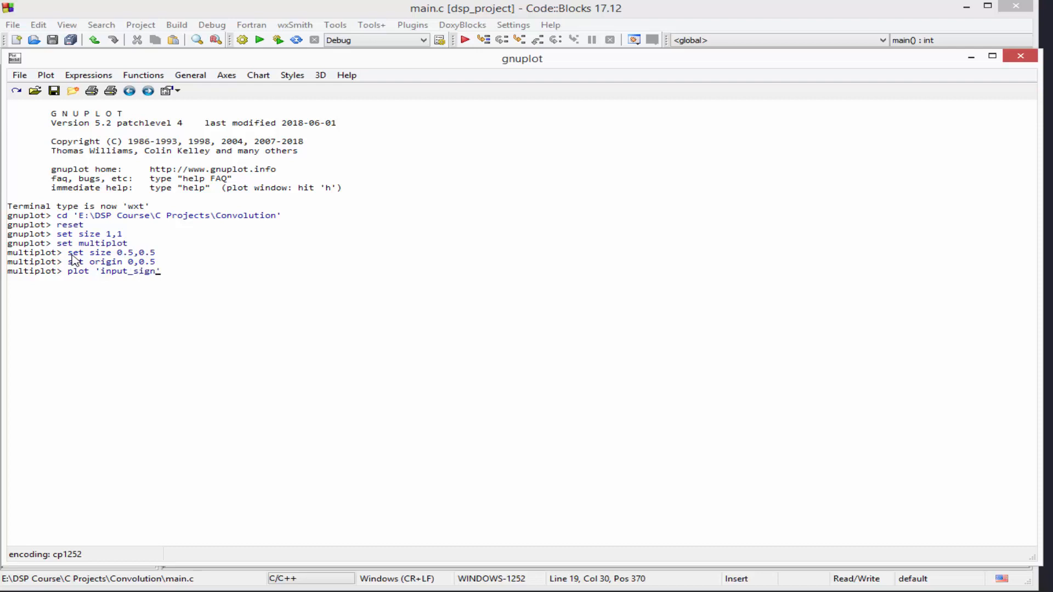
{"action": "type", "text": "nal.dat'"}
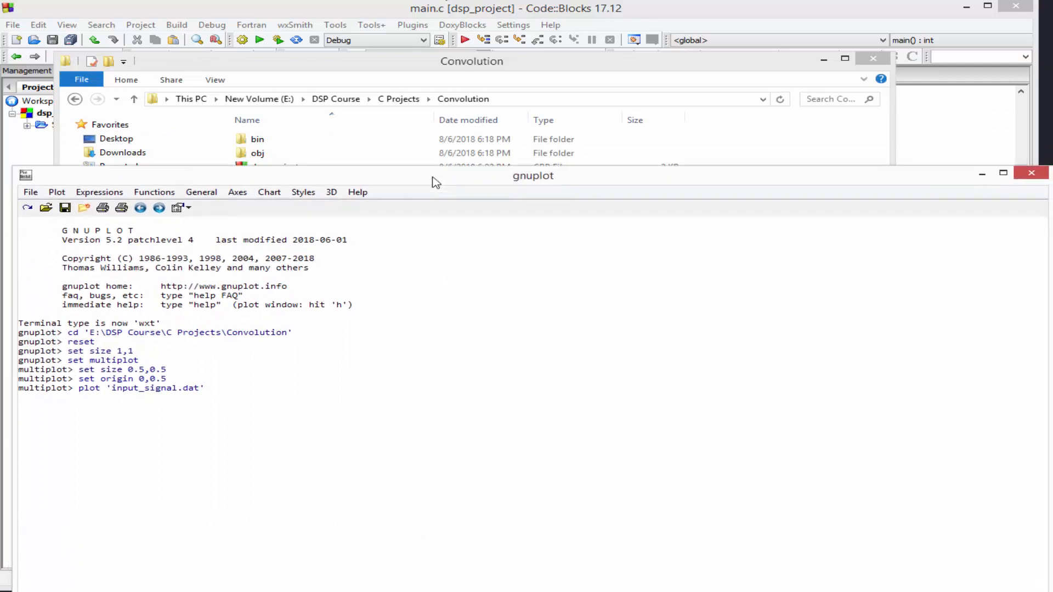
{"action": "mouse_move", "coordinate": [274, 387]}
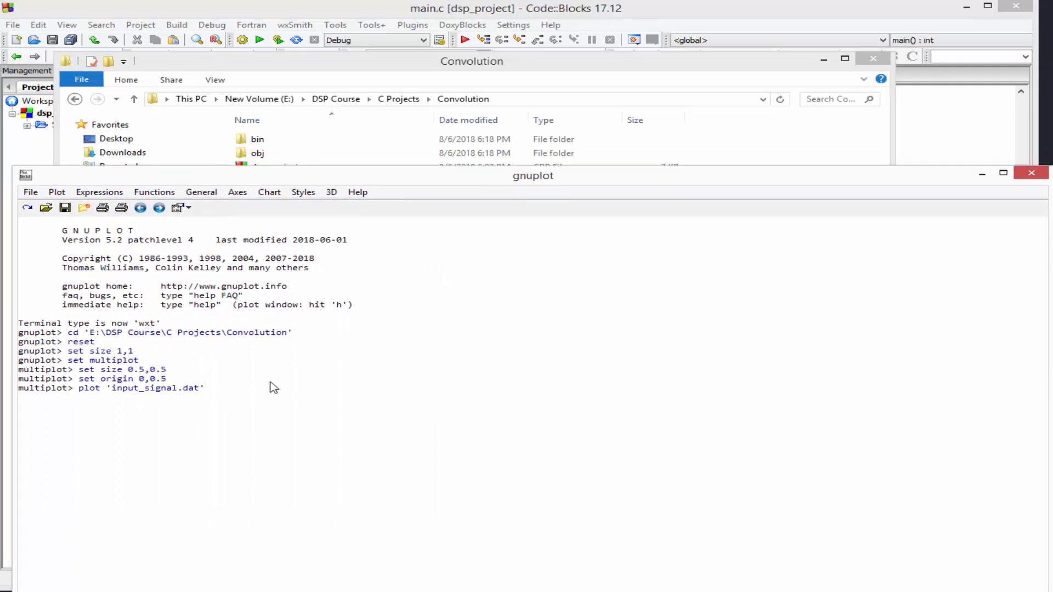
{"action": "type", "text": "with"}
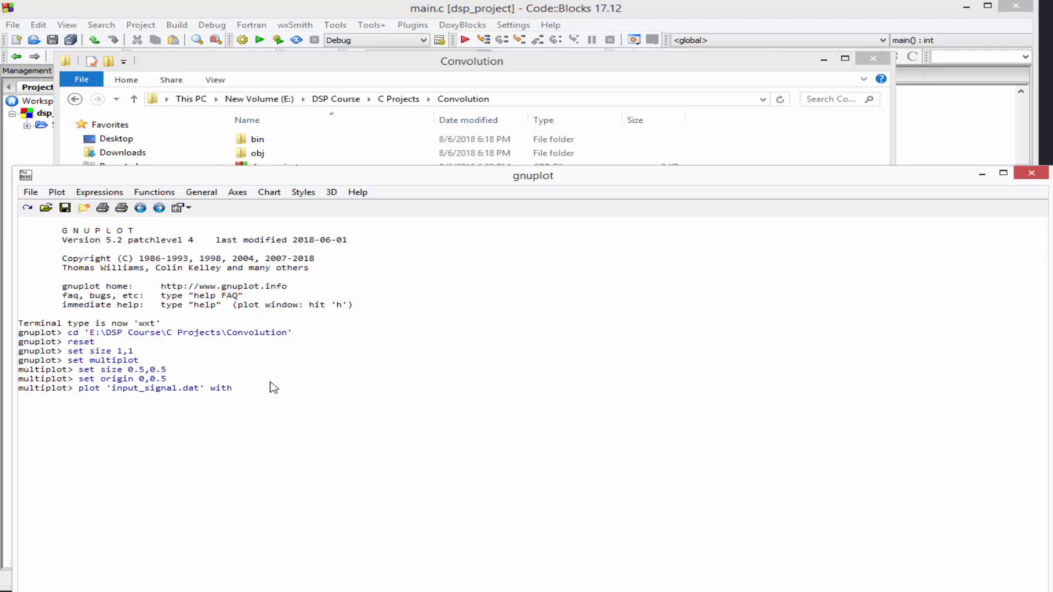
{"action": "type", "text": "line"}
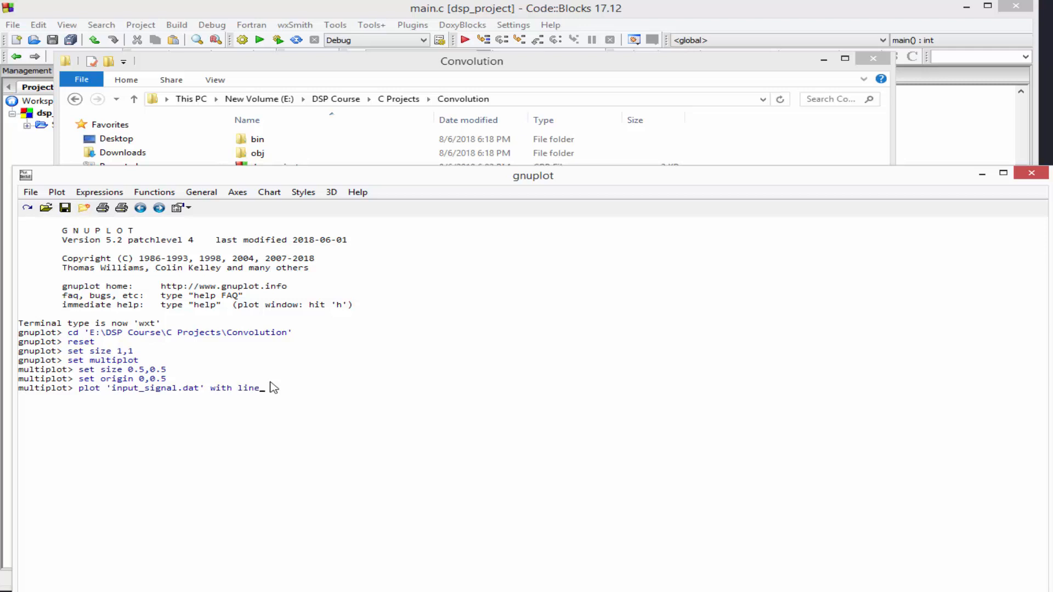
{"action": "type", "text": "s"}
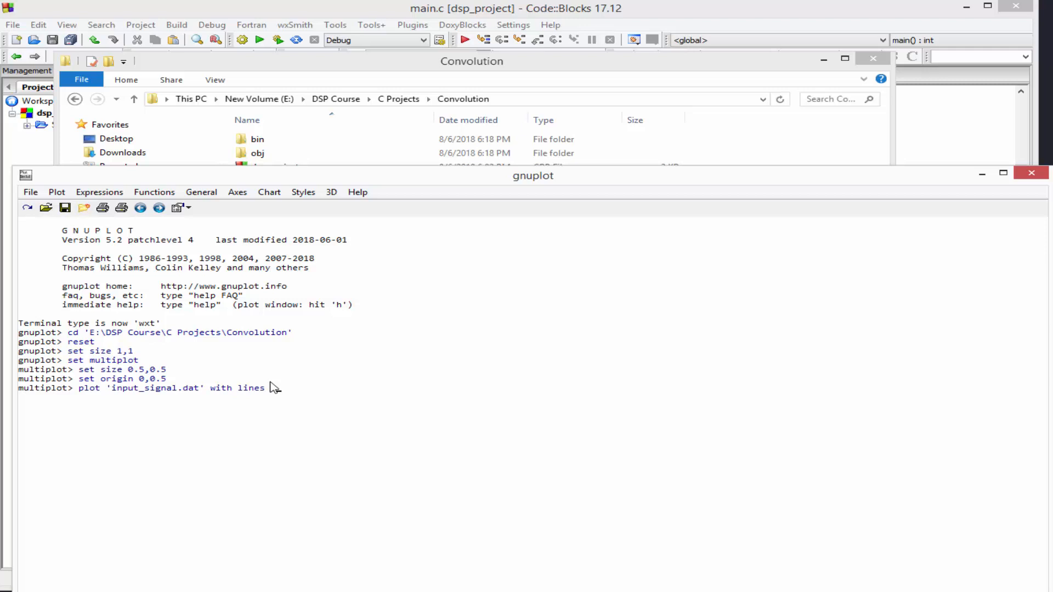
{"action": "type", "text": "1"}
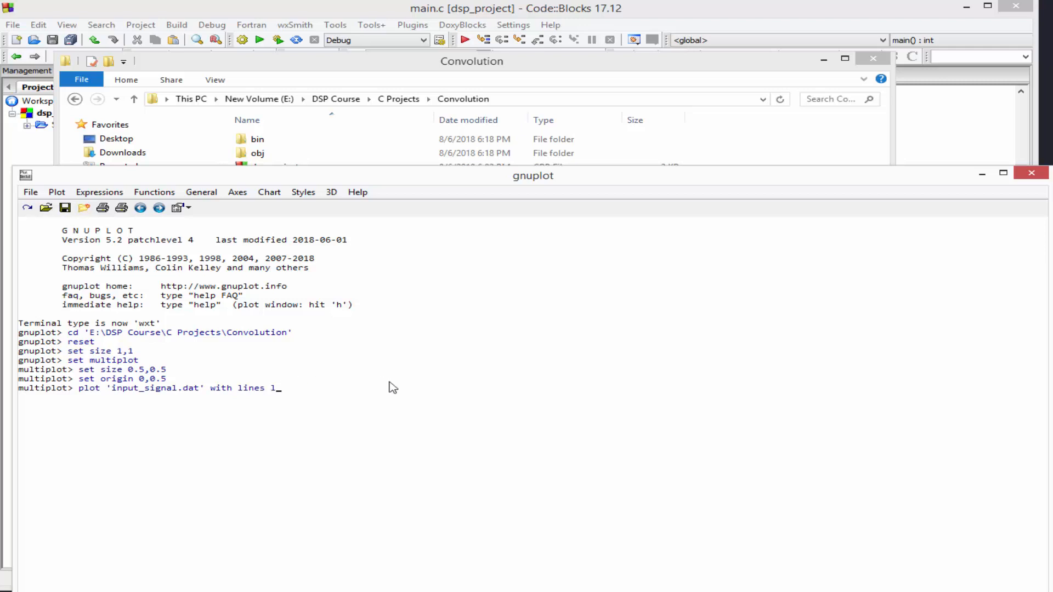
{"action": "type", "text": "c '"}
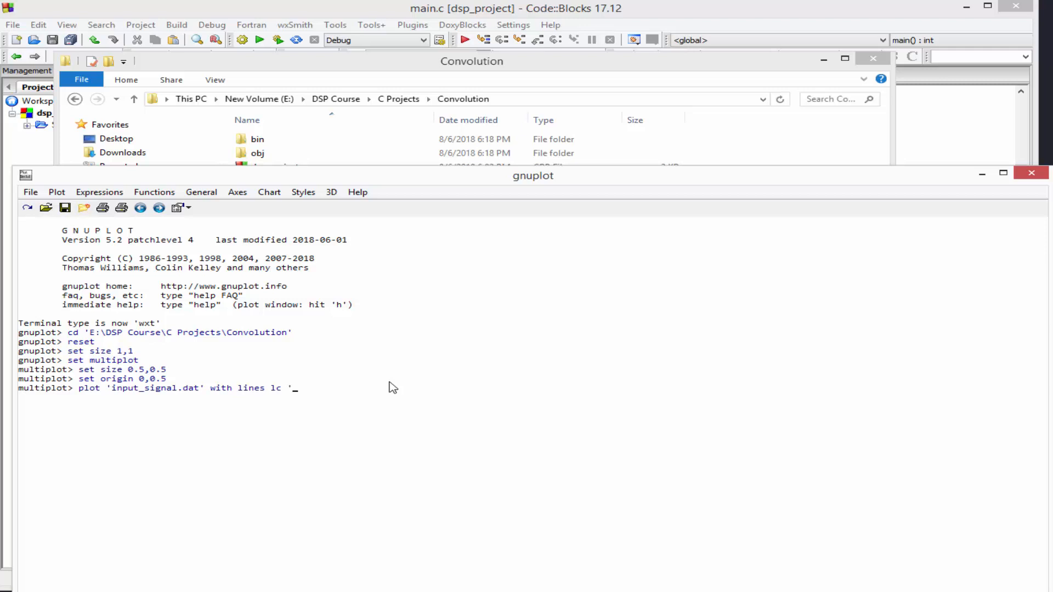
{"action": "type", "text": "rgb'"}
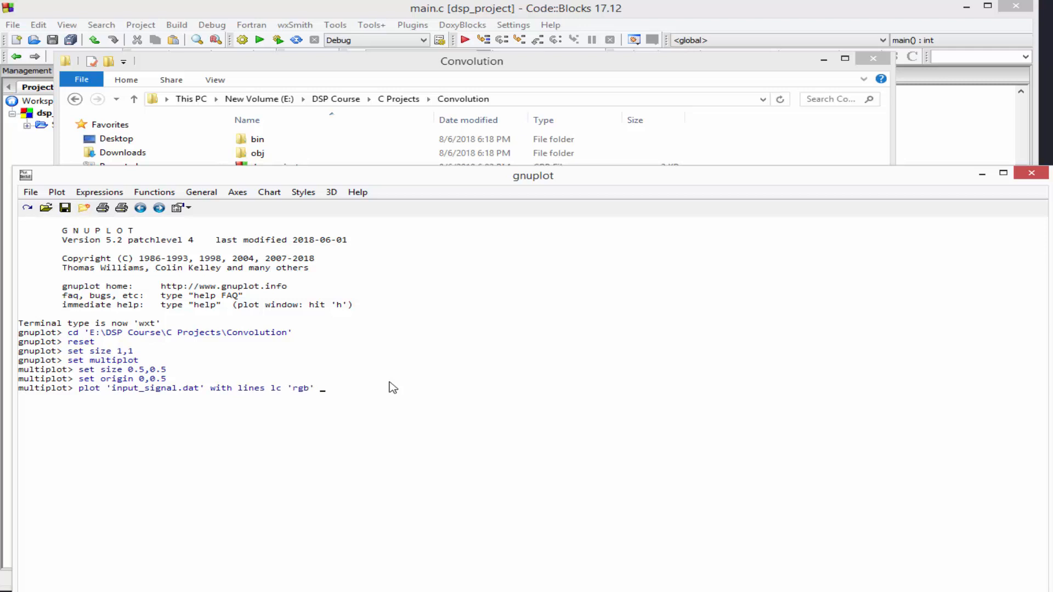
{"action": "key", "text": "Backspace"}
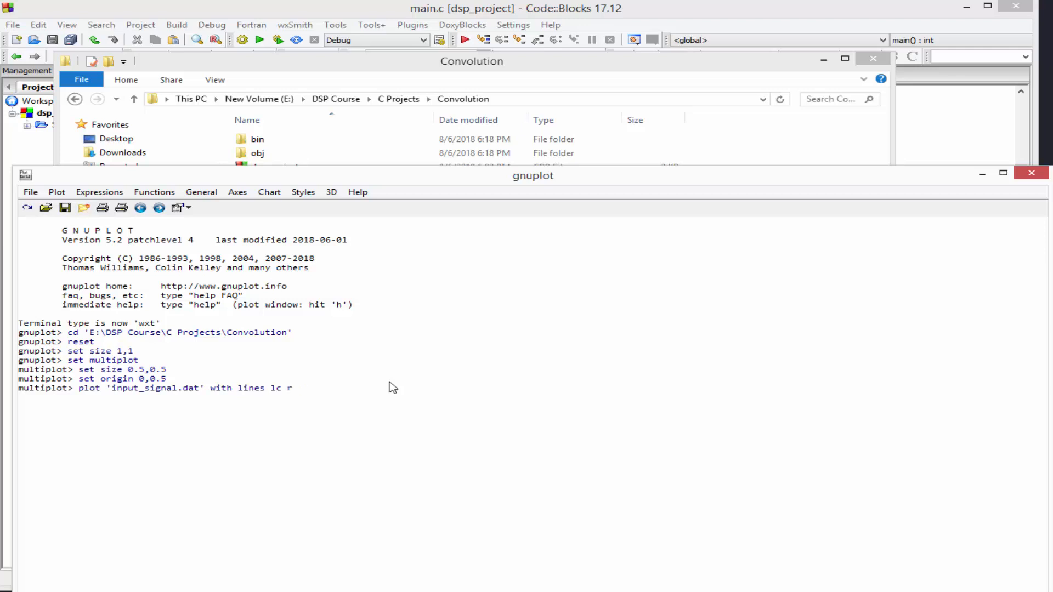
{"action": "type", "text": "g"}
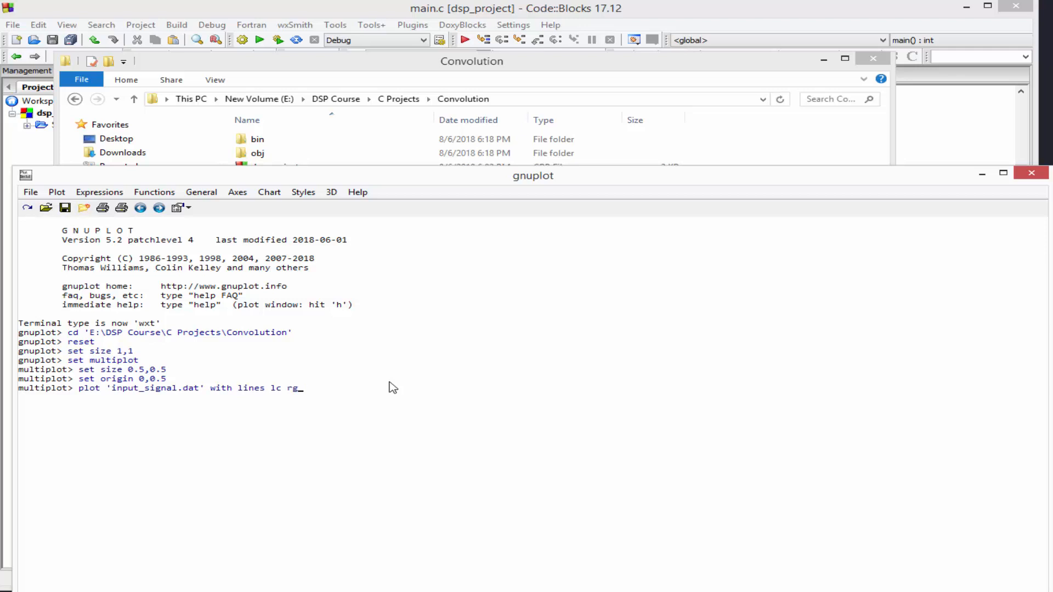
{"action": "type", "text": "b '"}
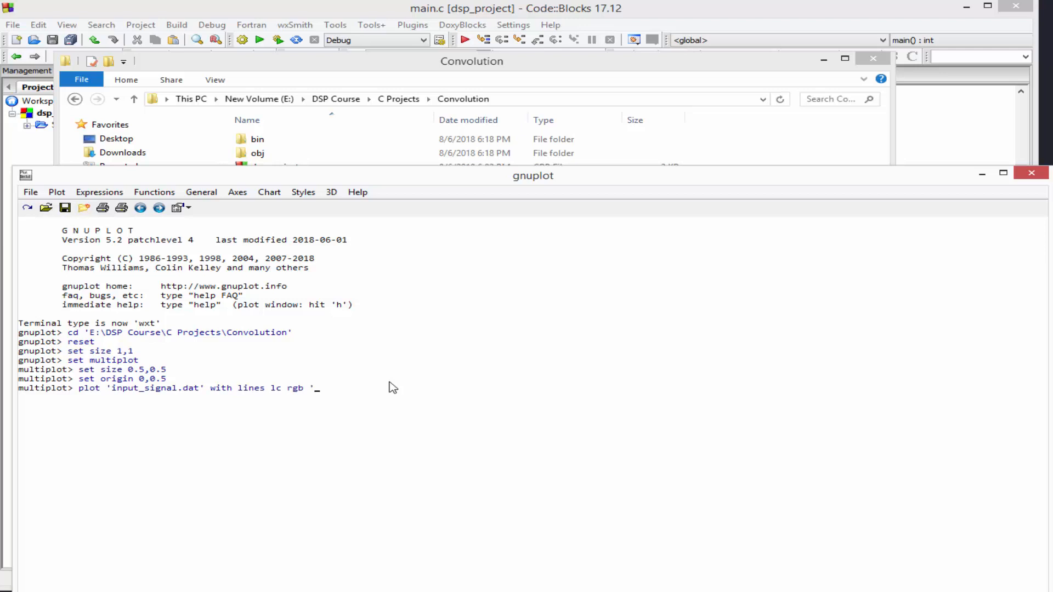
{"action": "type", "text": "b"}
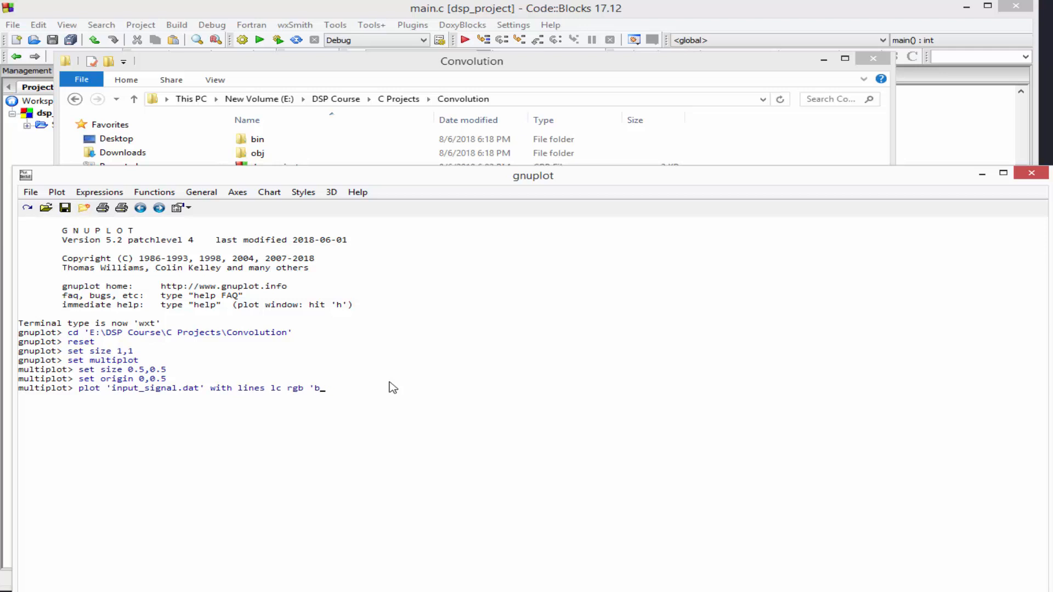
{"action": "type", "text": "lack"}
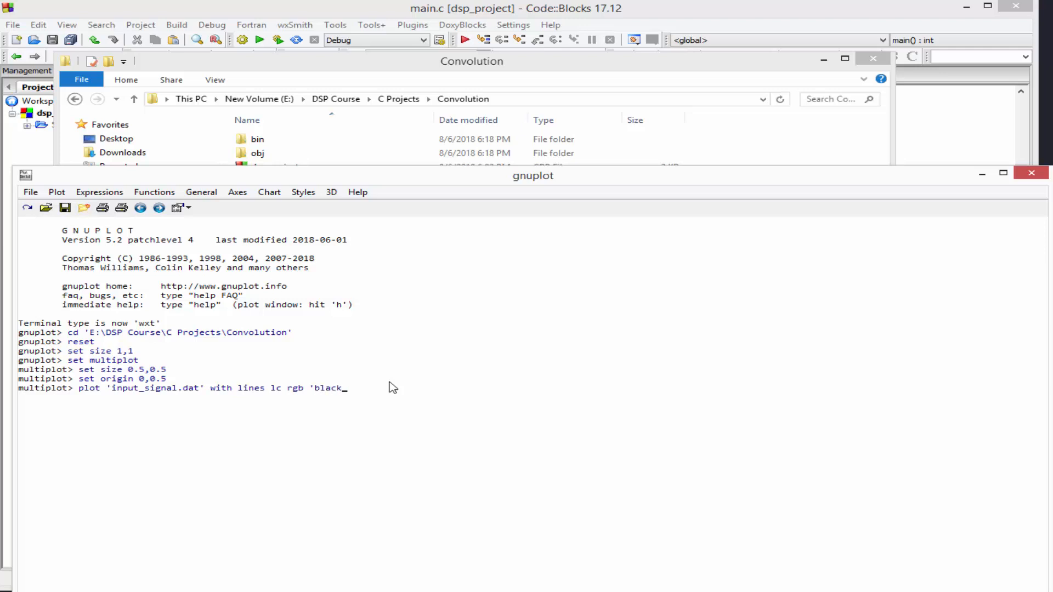
{"action": "key", "text": "Return"}
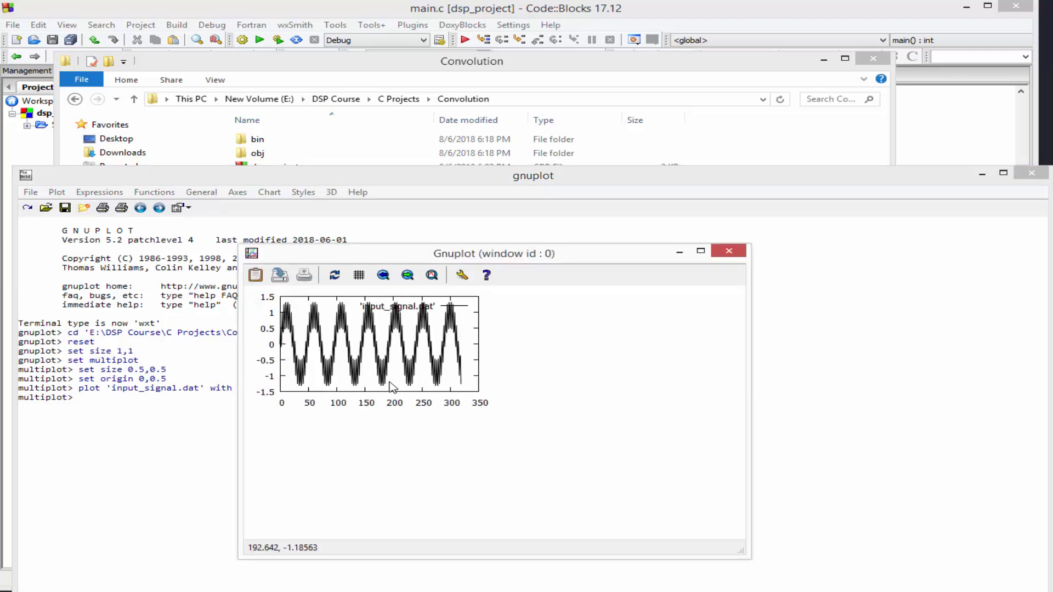
{"action": "mouse_move", "coordinate": [783, 578]}
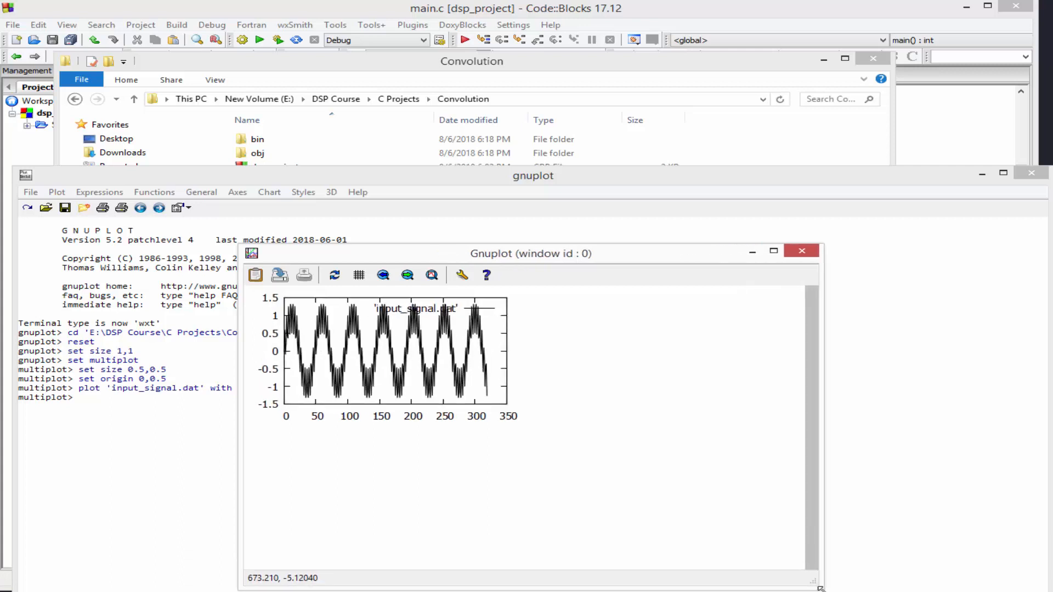
{"action": "mouse_move", "coordinate": [684, 360]}
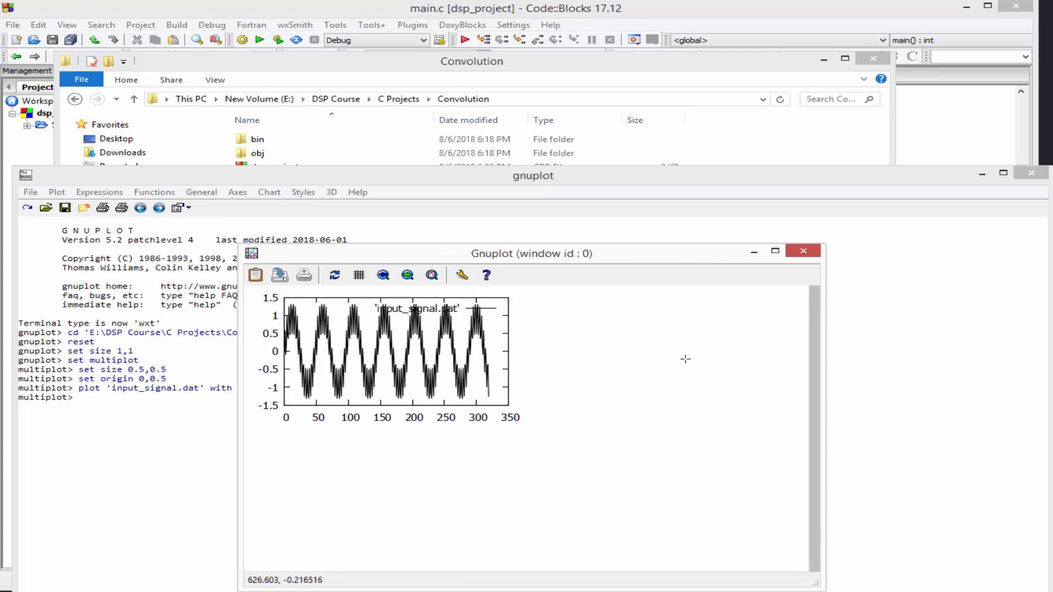
{"action": "mouse_move", "coordinate": [486, 343]}
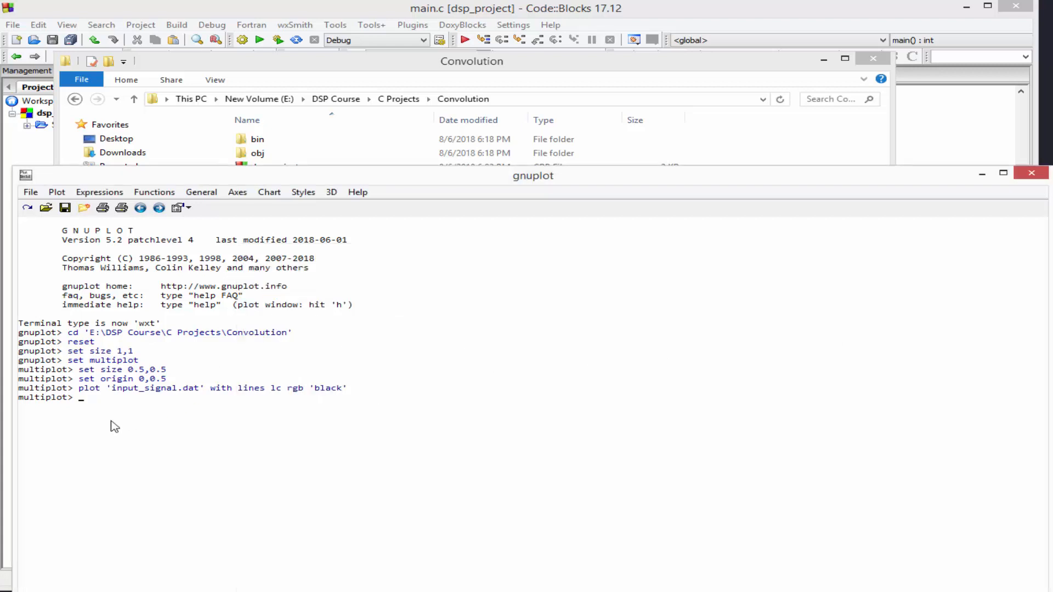
- Set origin 0.5,0.5 to place the next plot in the upper-right quarter
{"action": "type", "text": "s"}
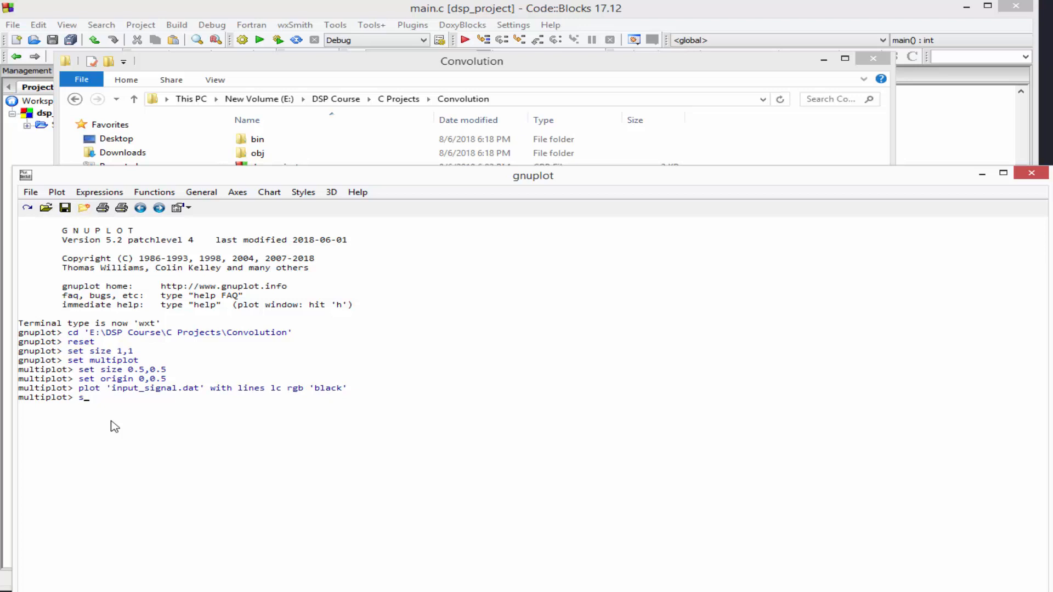
{"action": "type", "text": "set ori"}
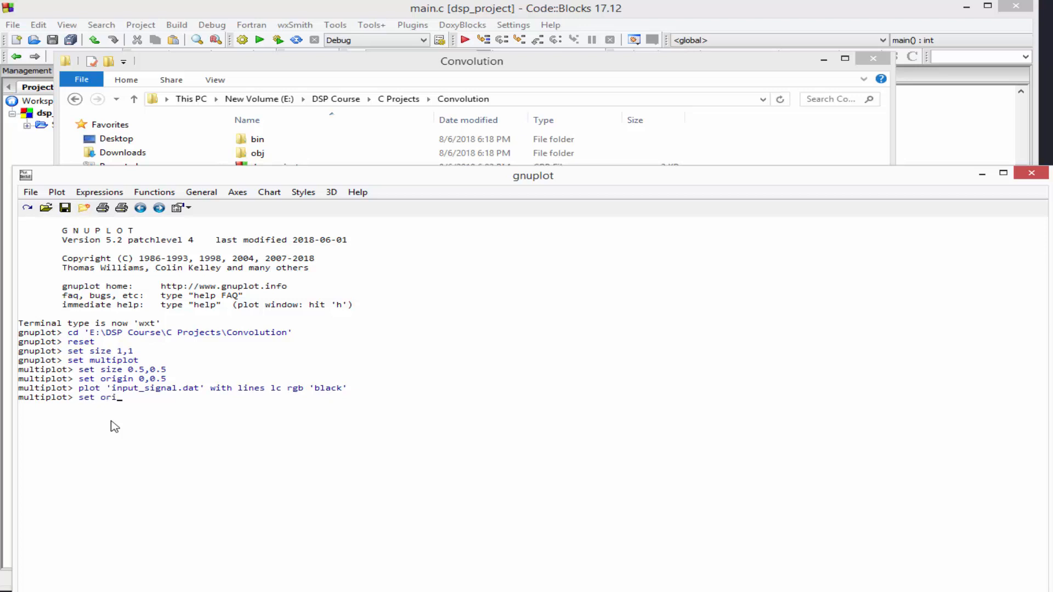
{"action": "type", "text": "gin"}
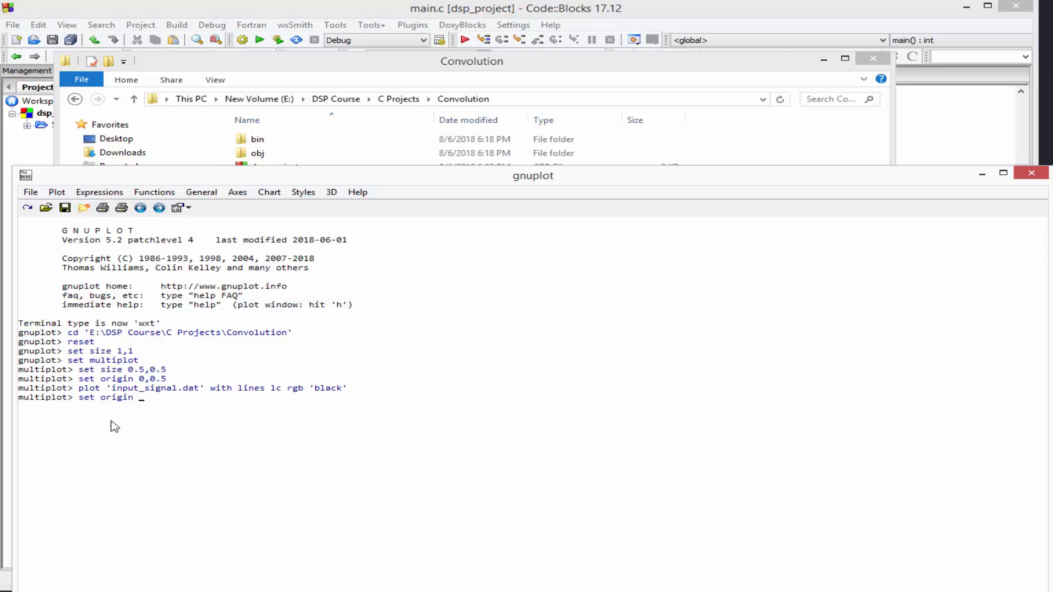
{"action": "type", "text": "0.5,0"}
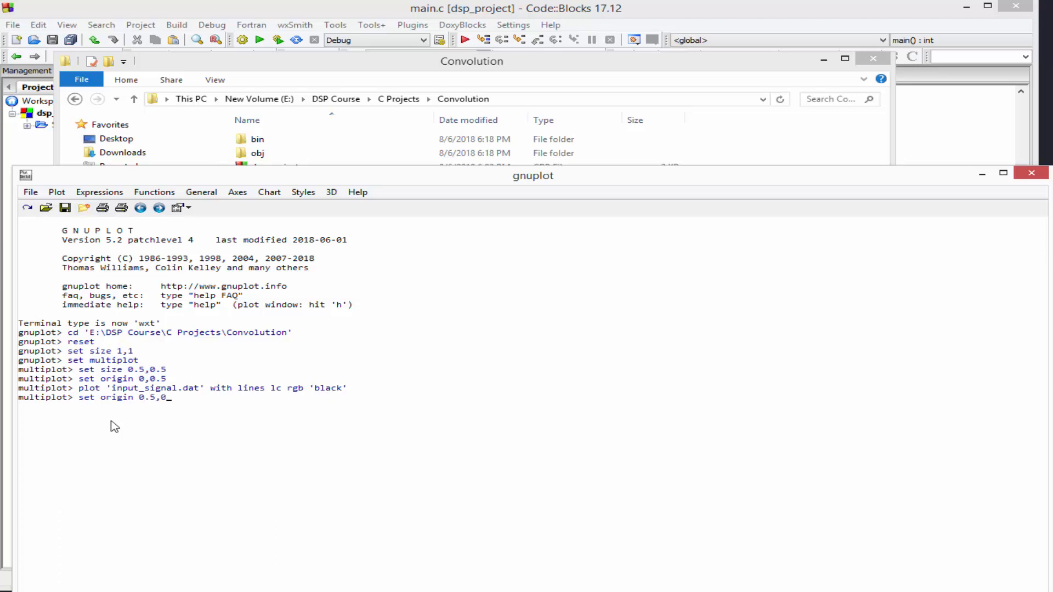
{"action": "type", "text": "5"}
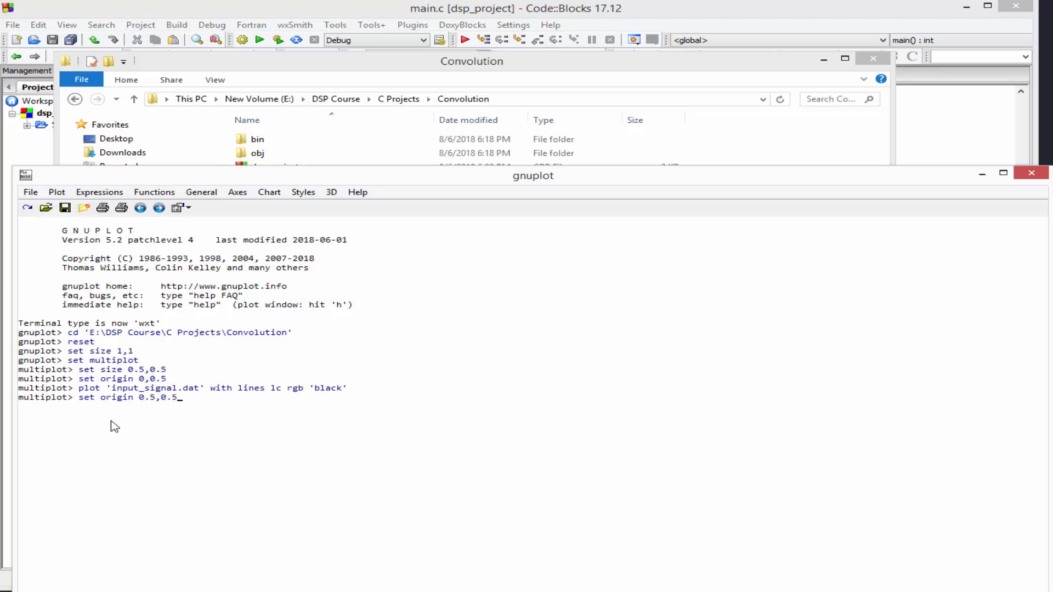
{"action": "key", "text": "Return"}
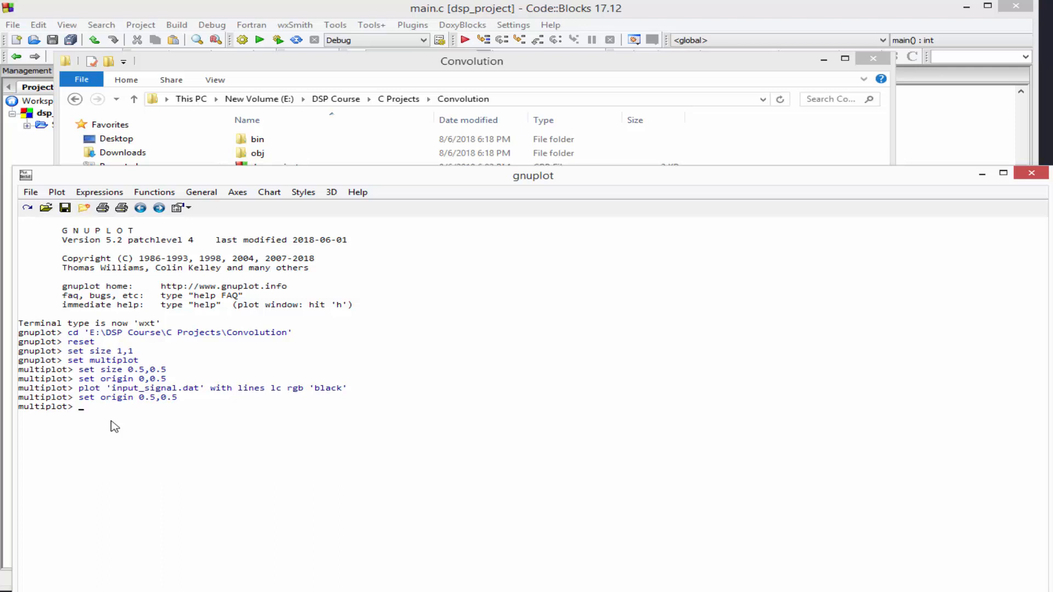
- Enter the command plotting 'impulse_response.dat' with lines lc rgb 'red'
{"action": "type", "text": "plot"}
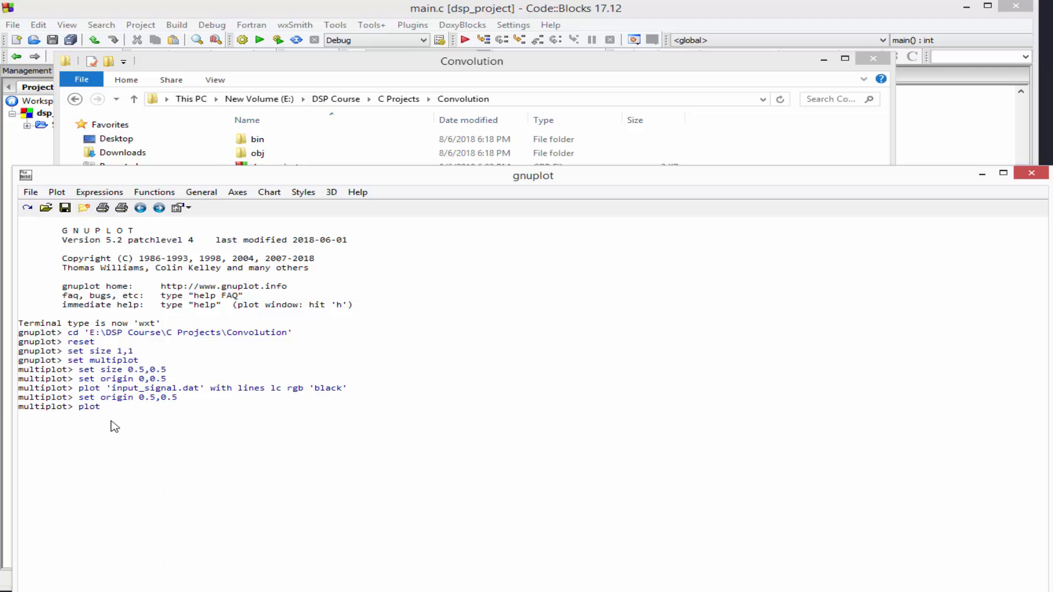
{"action": "type", "text": "'"}
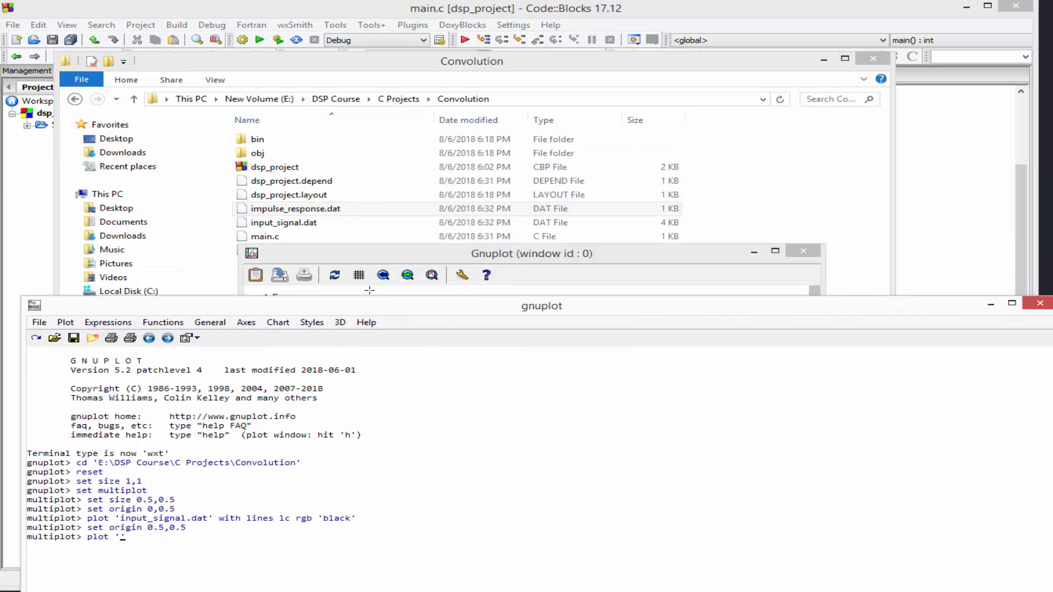
{"action": "mouse_move", "coordinate": [349, 342]}
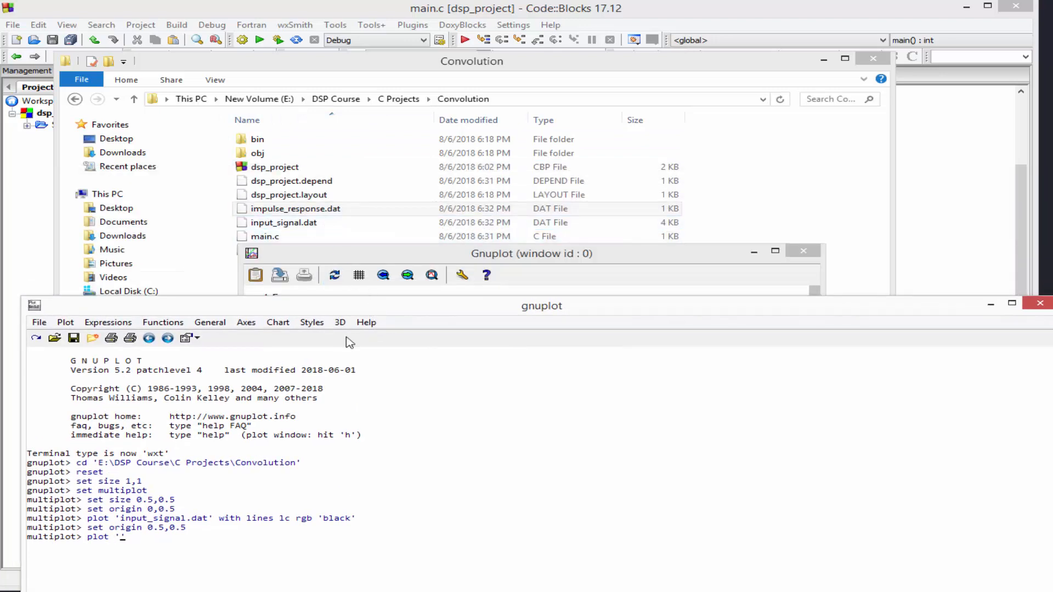
{"action": "type", "text": "impulse_res"}
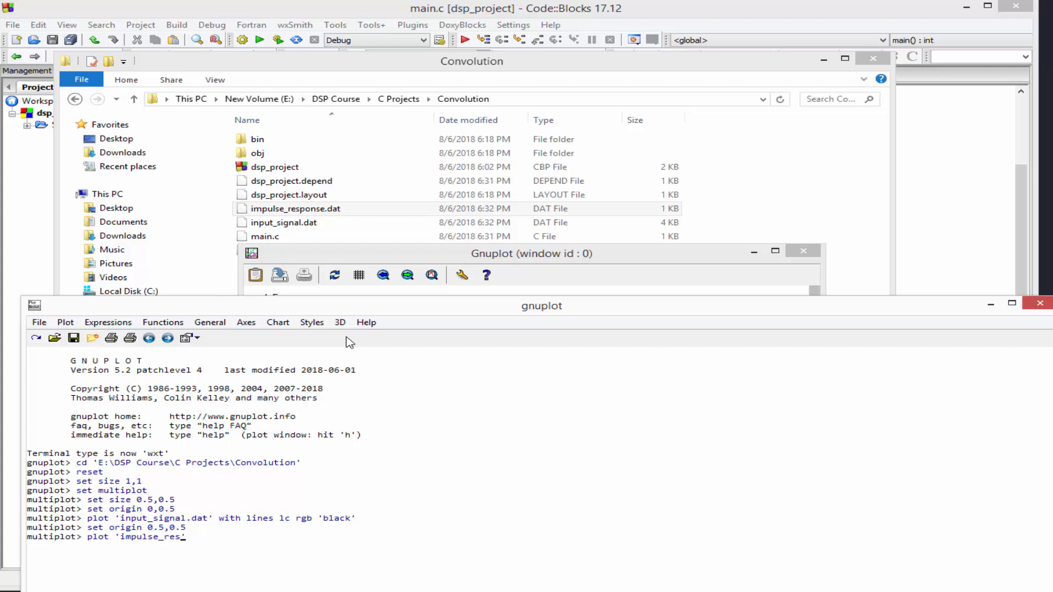
{"action": "type", "text": "ponse.da"}
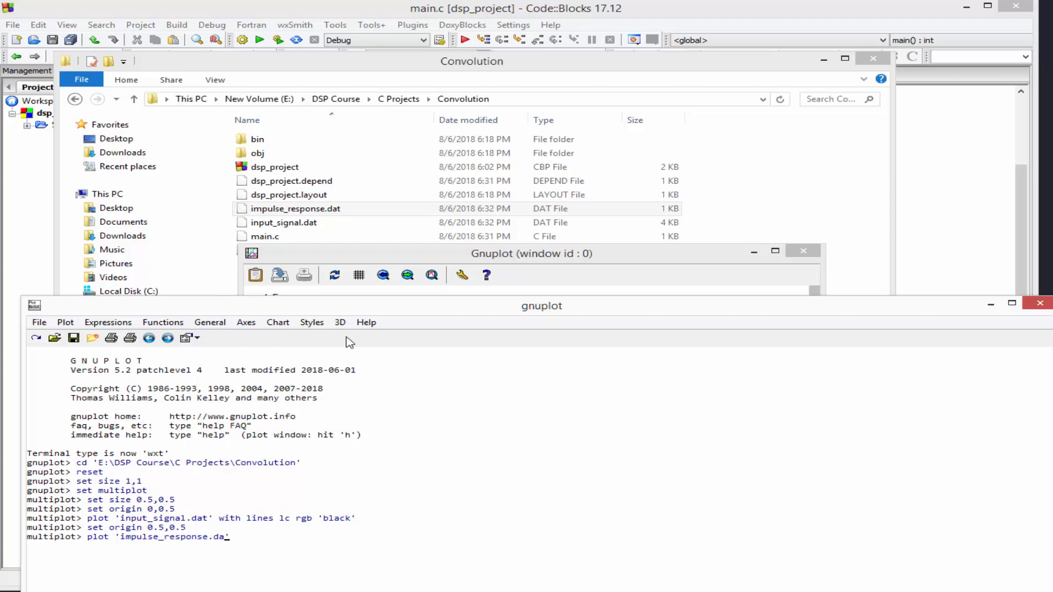
{"action": "type", "text": "t'w"}
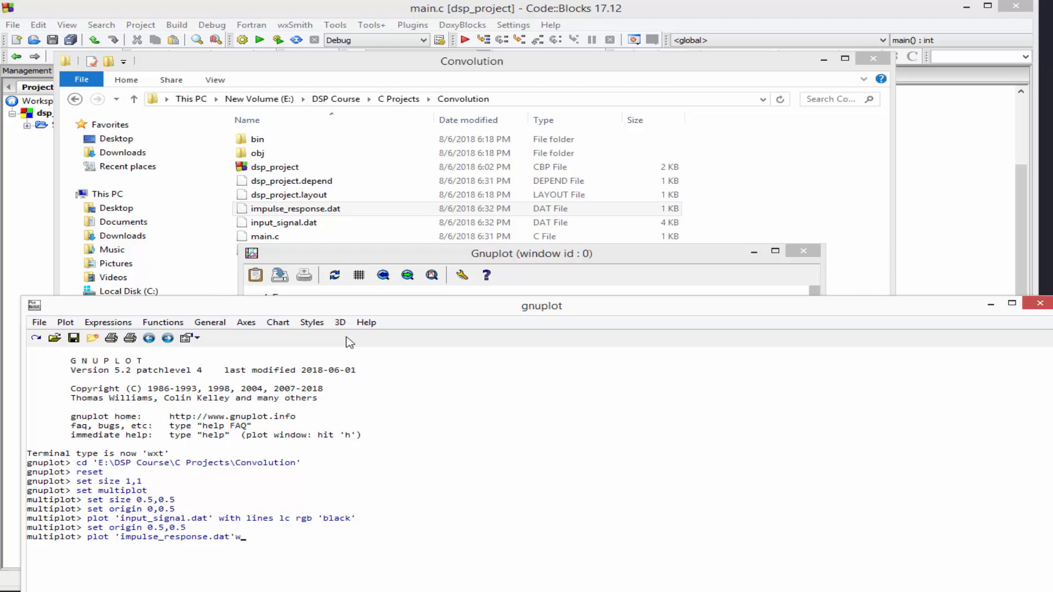
{"action": "type", "text": "with l"}
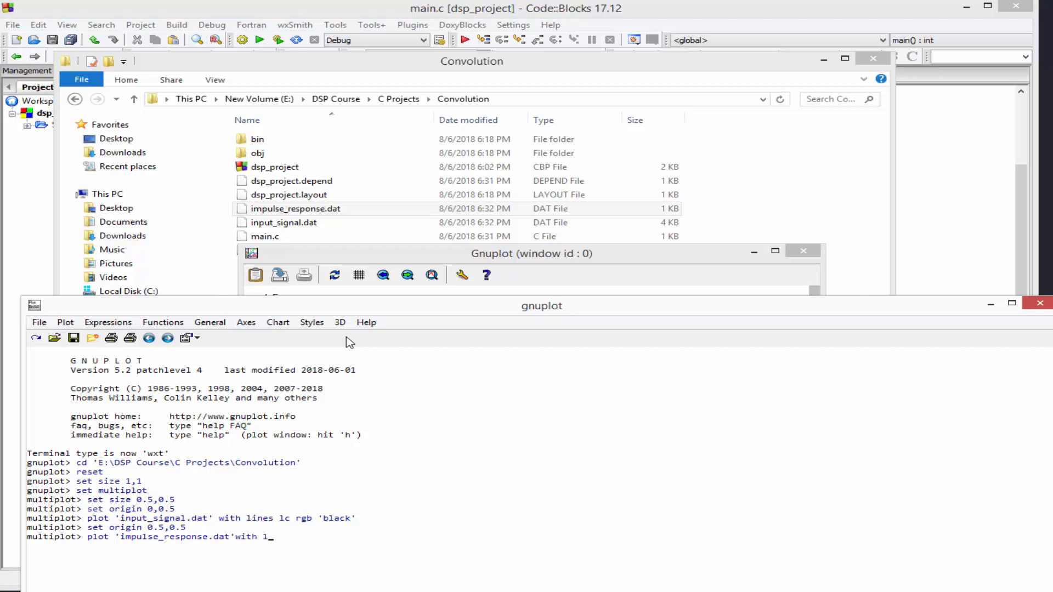
{"action": "type", "text": "ines lc"}
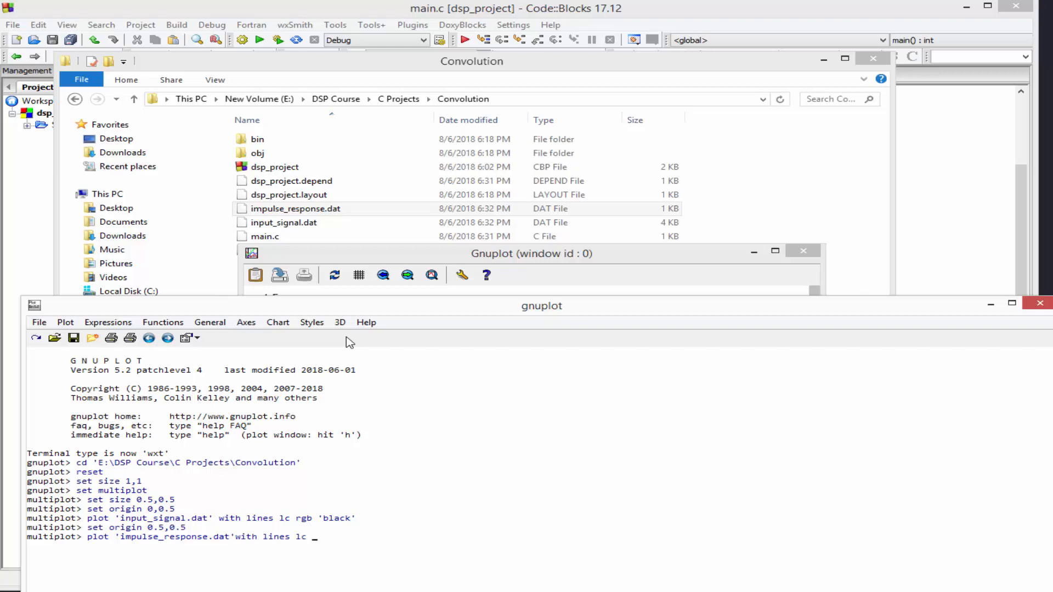
{"action": "type", "text": "rgb"}
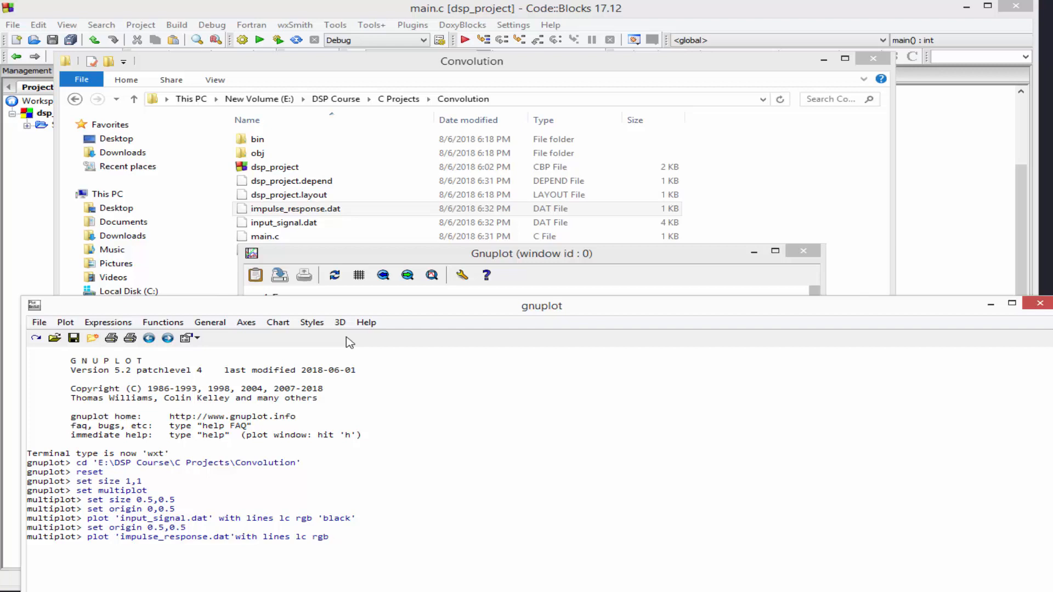
{"action": "type", "text": "'r"}
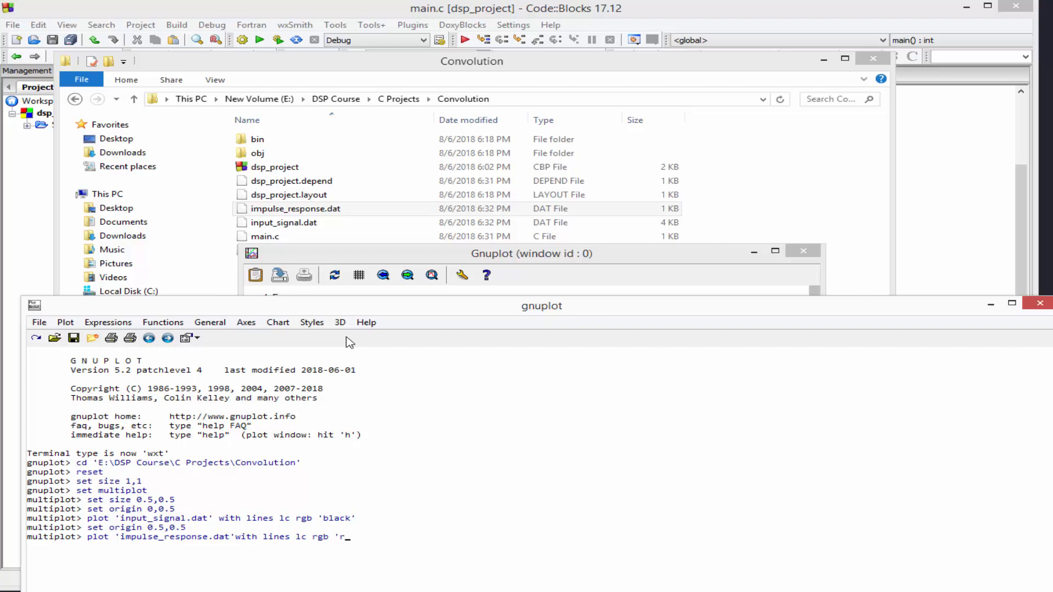
{"action": "type", "text": "ed'"}
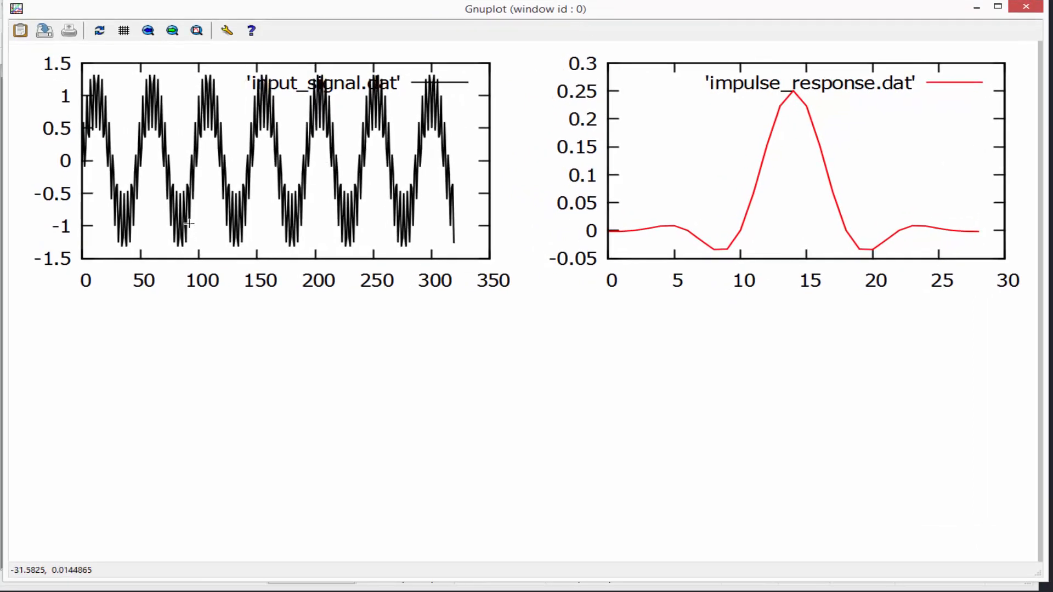
{"action": "mouse_move", "coordinate": [363, 224]}
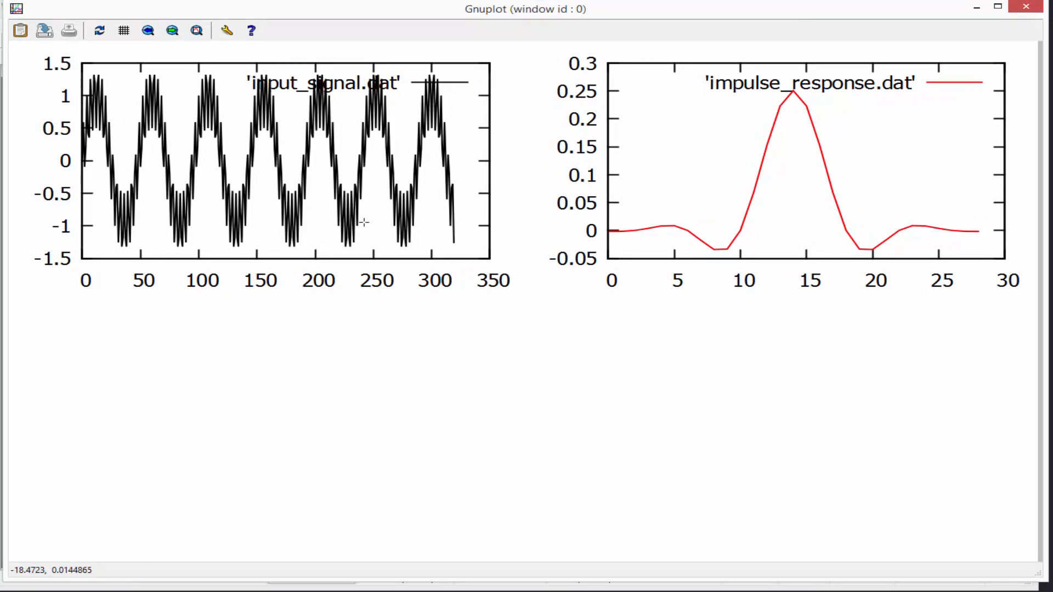
{"action": "mouse_move", "coordinate": [887, 181]}
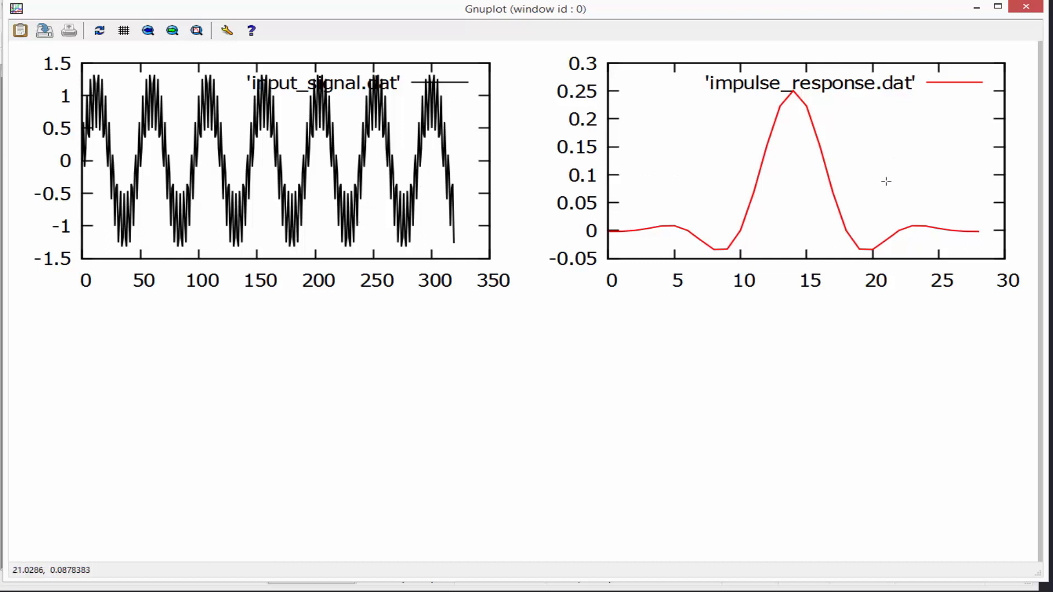
{"action": "mouse_move", "coordinate": [483, 151]}
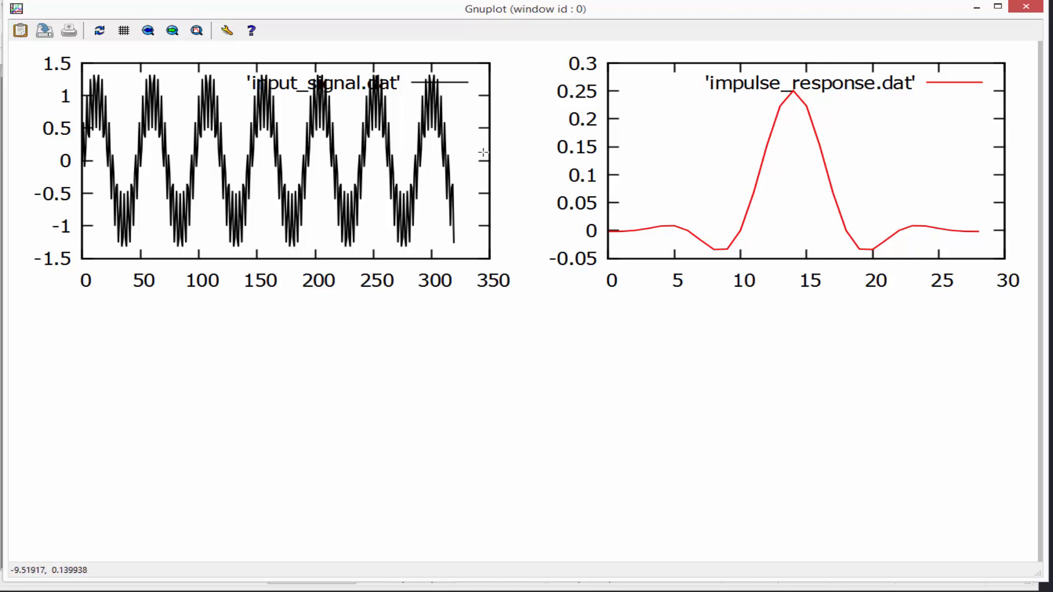
{"action": "mouse_move", "coordinate": [284, 335]}
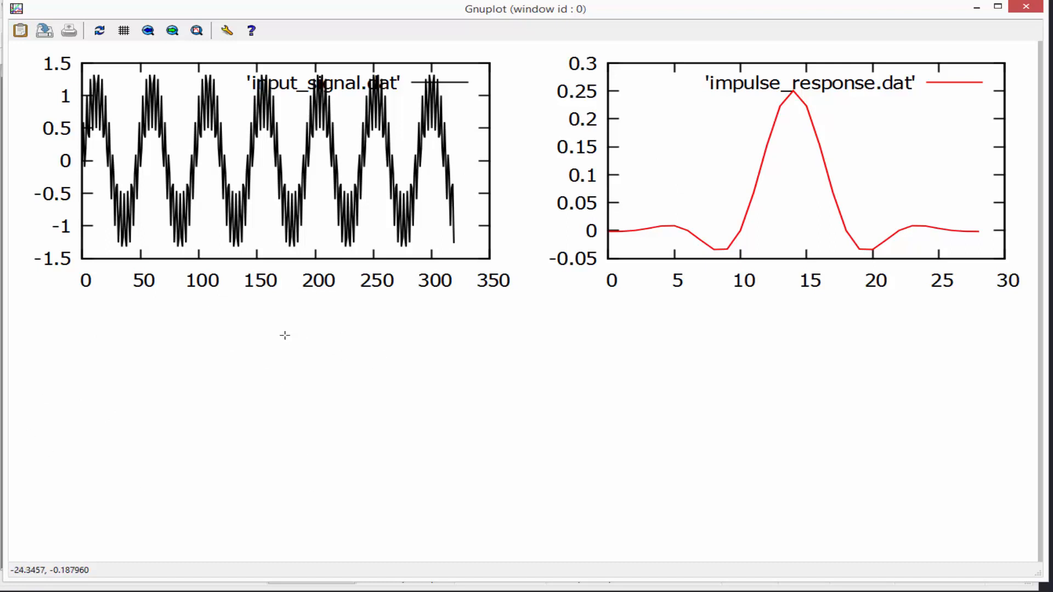
{"action": "mouse_move", "coordinate": [293, 430]}
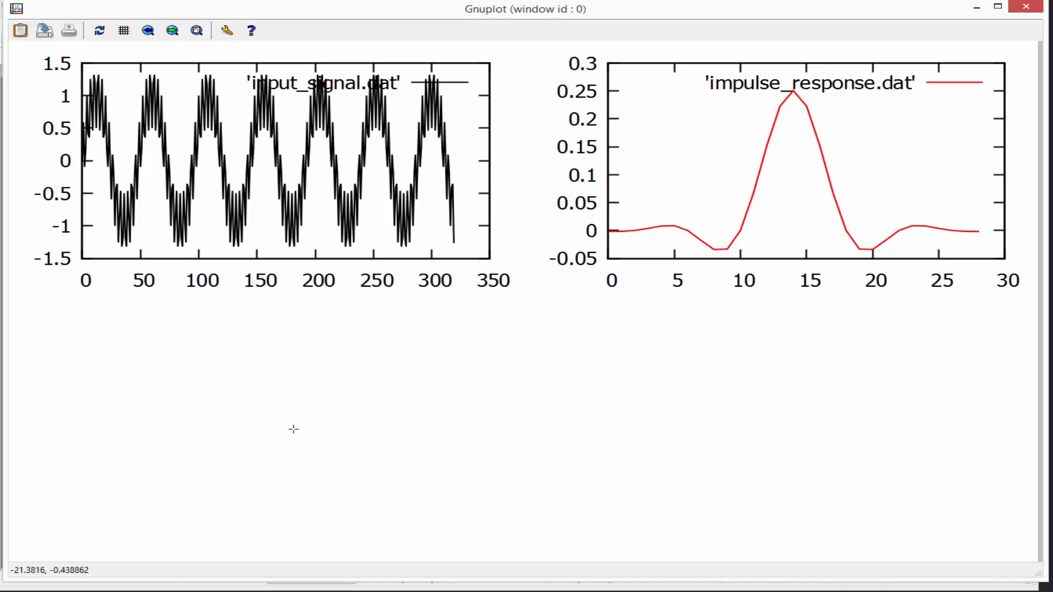
{"action": "mouse_move", "coordinate": [587, 171]}
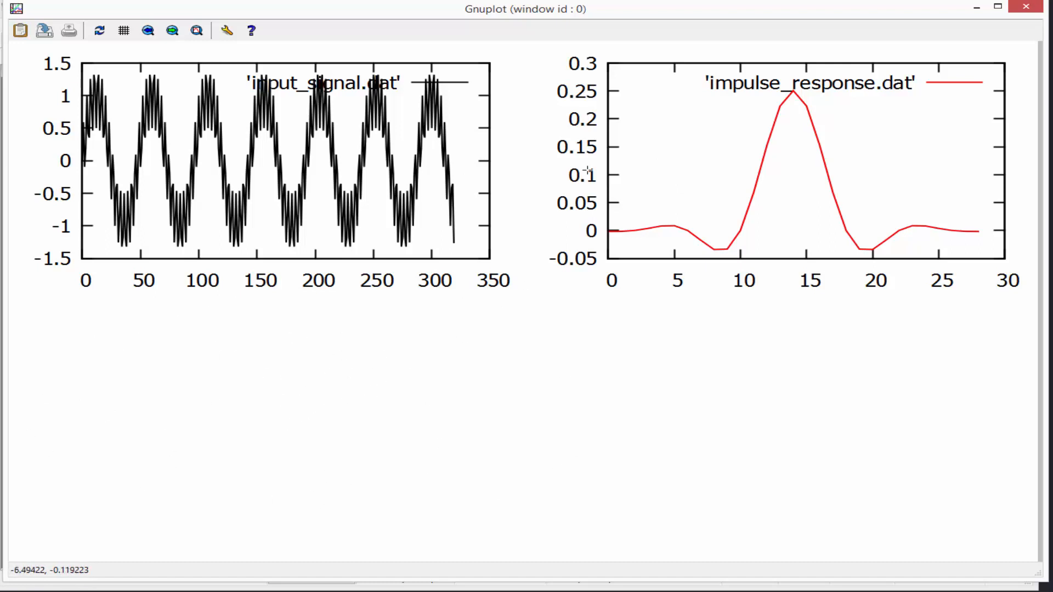
{"action": "mouse_move", "coordinate": [890, 91]}
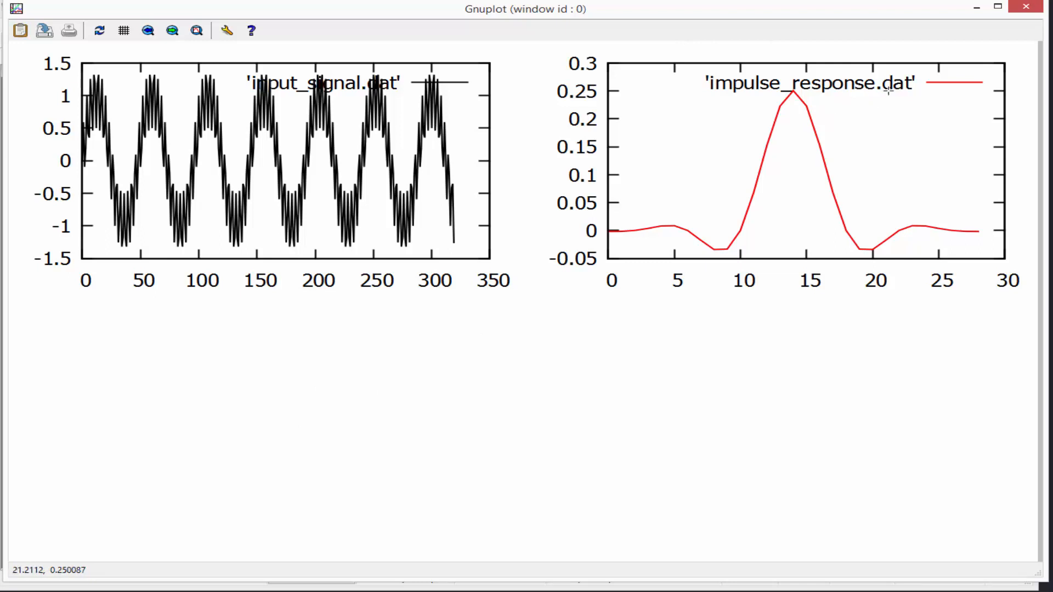
{"action": "mouse_move", "coordinate": [874, 92]}
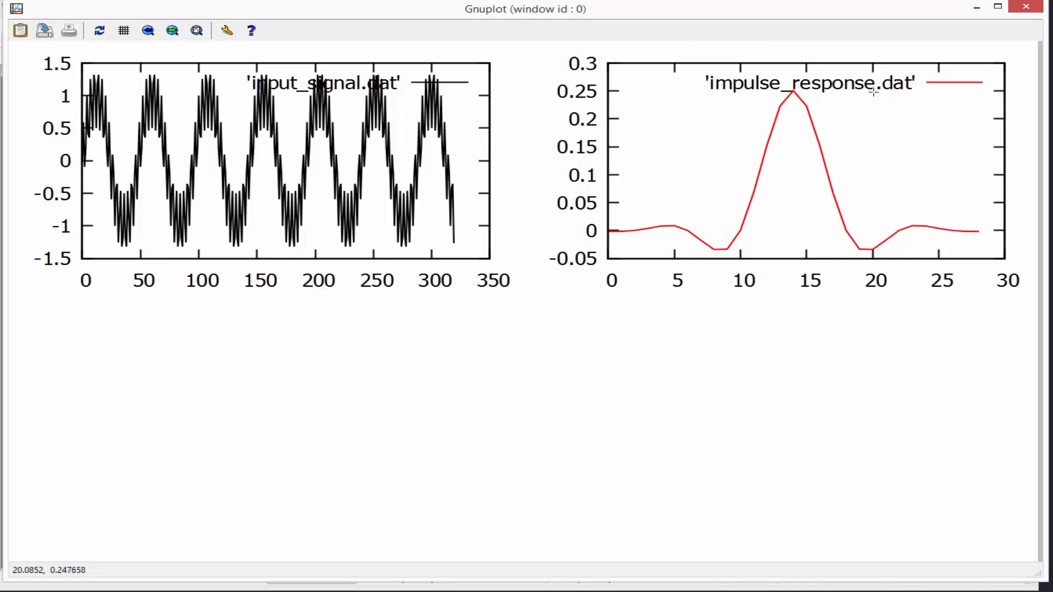